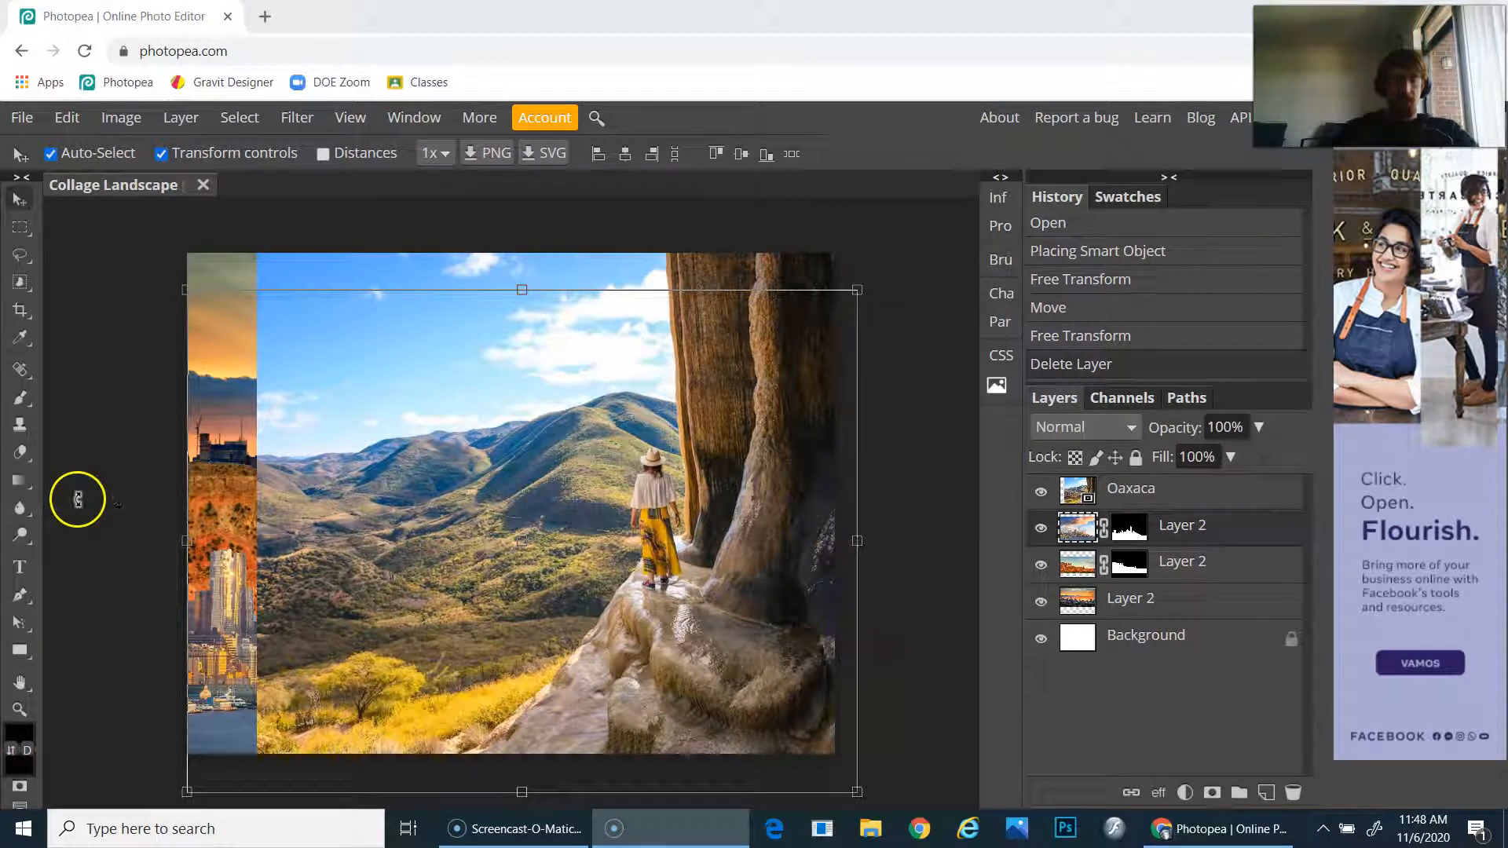
mouse_move(794, 394)
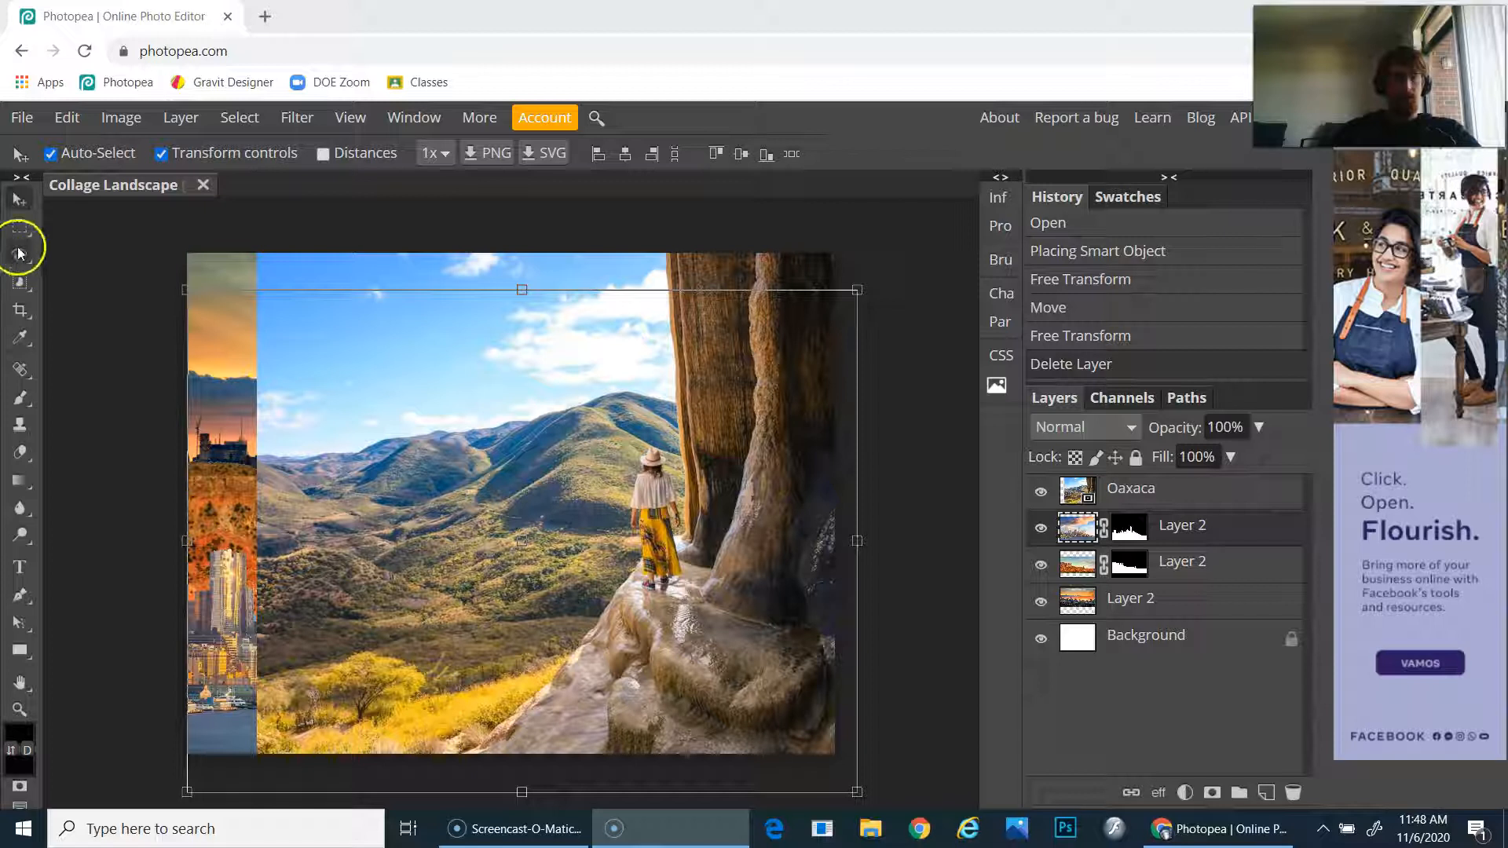
mouse_move(575, 305)
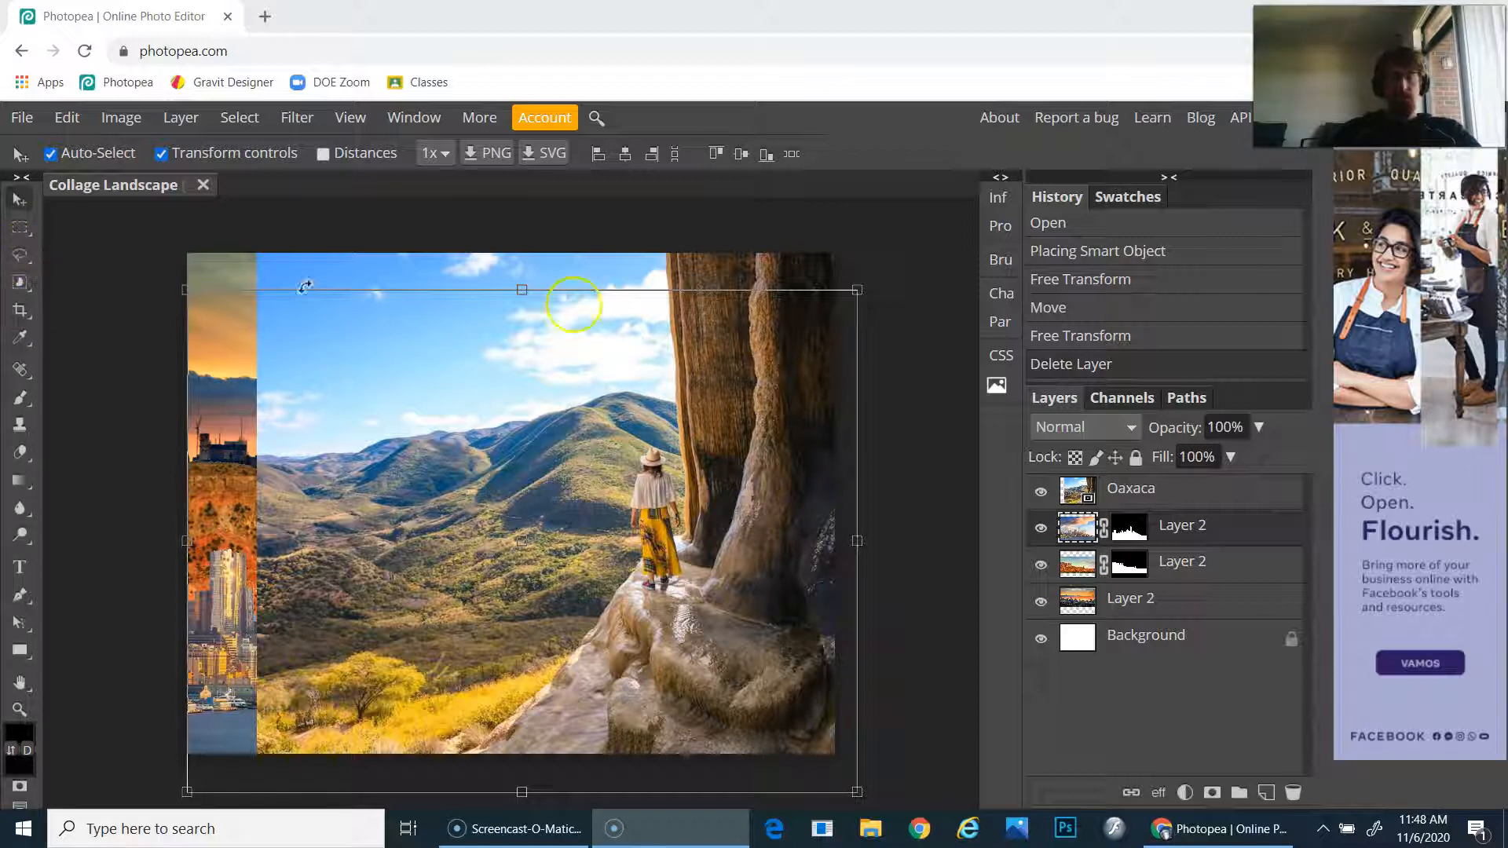
mouse_move(473, 650)
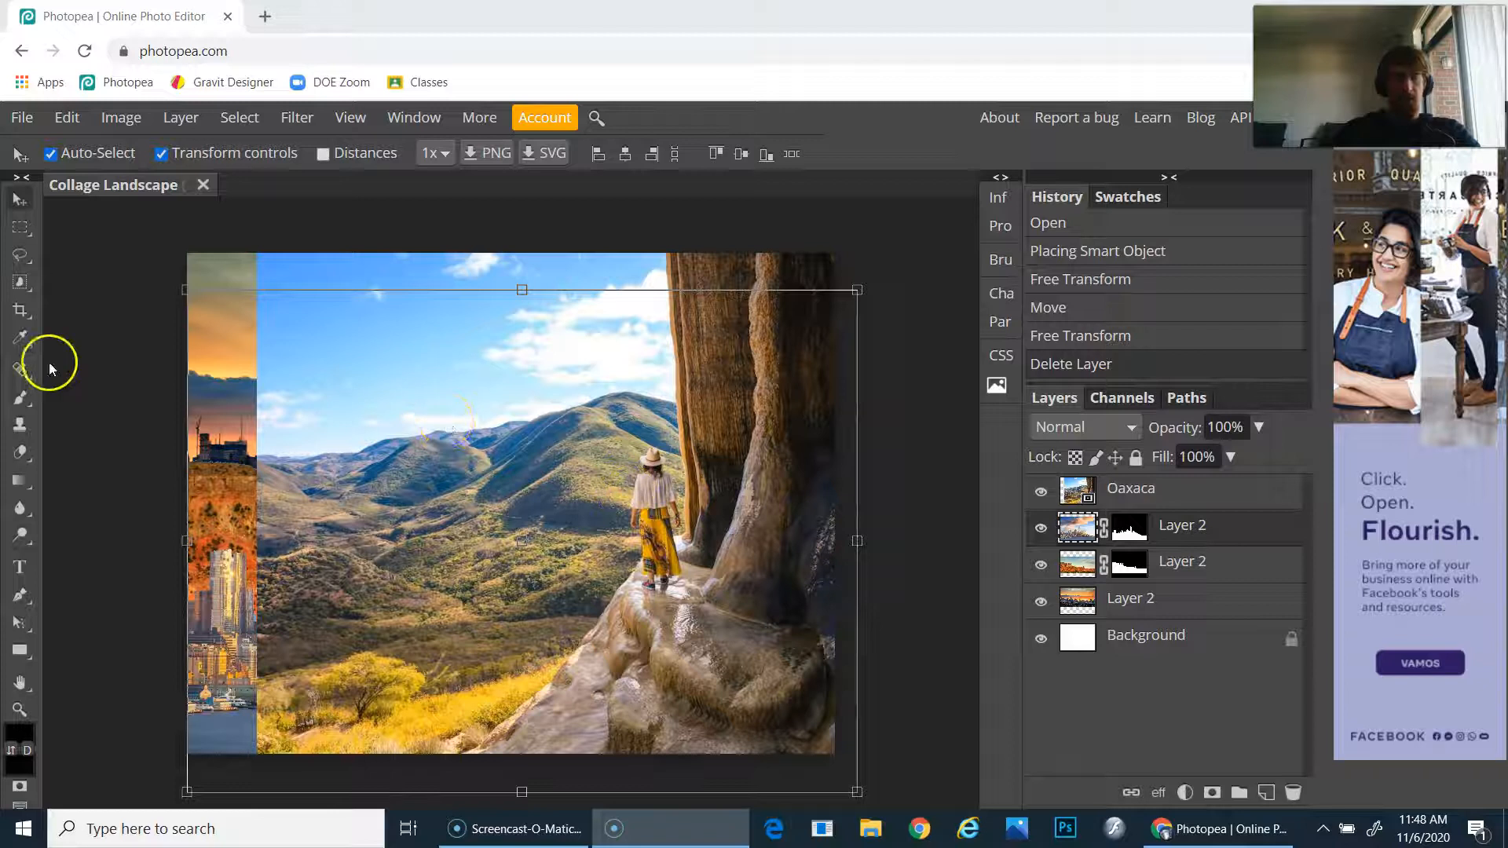
mouse_move(18, 282)
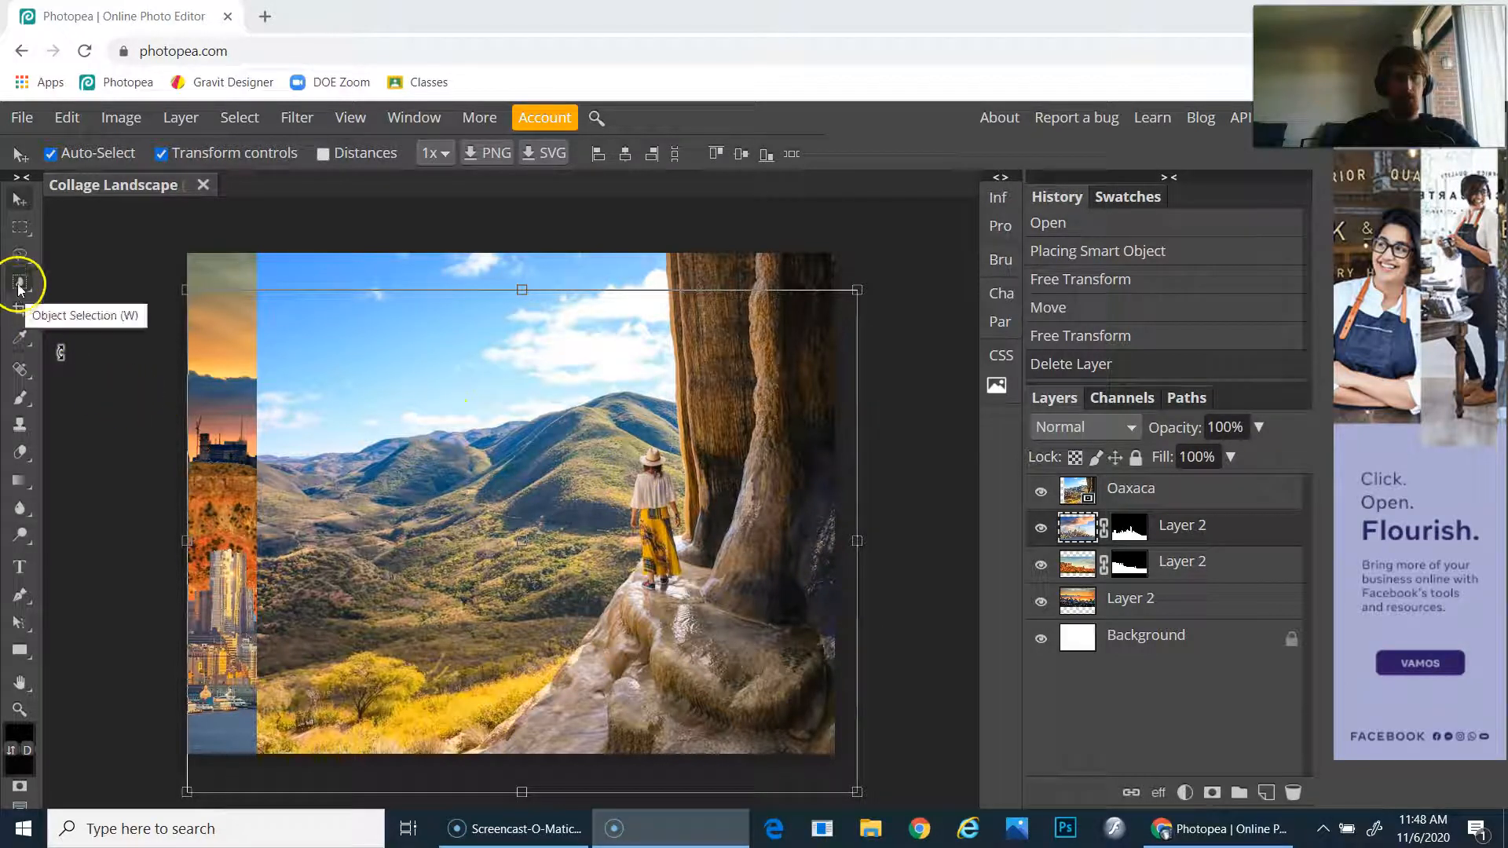
- Try a Quick Selection, then reposition the Oaxaca layer over the left skyline strip
left_click(19, 279)
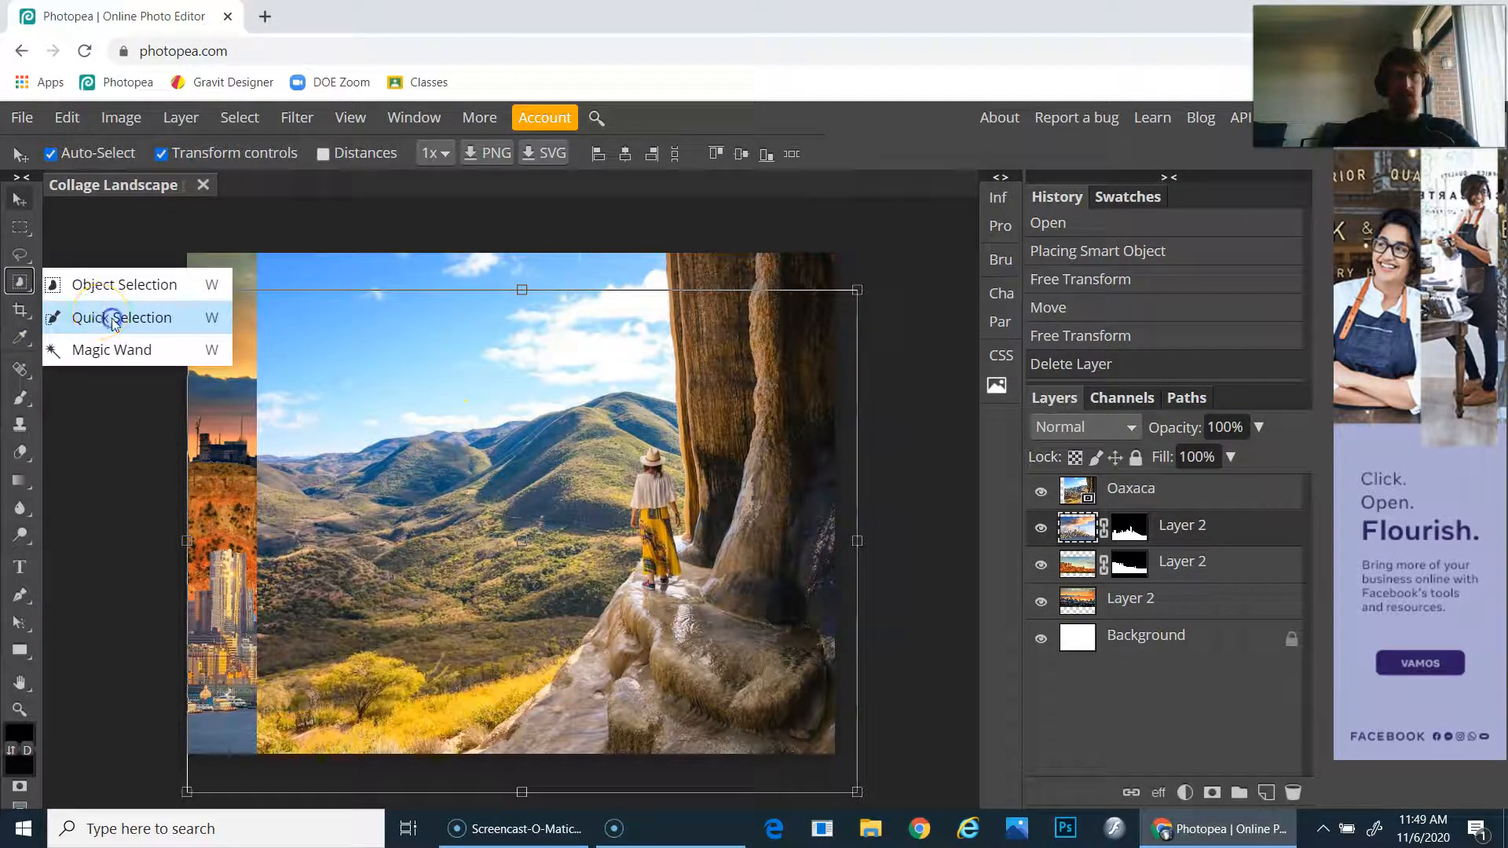
left_click(121, 317)
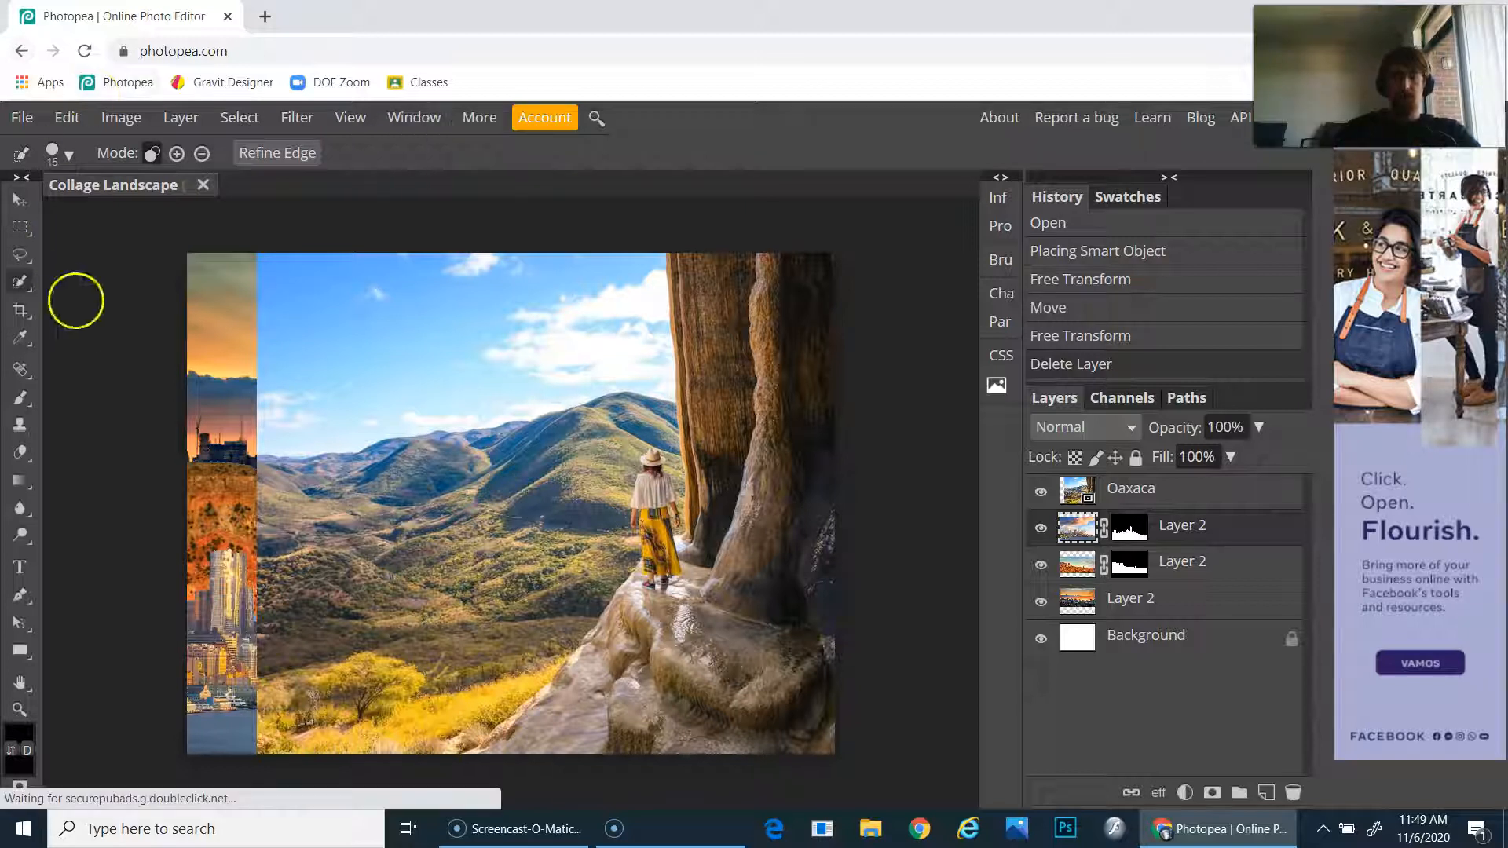
mouse_move(559, 288)
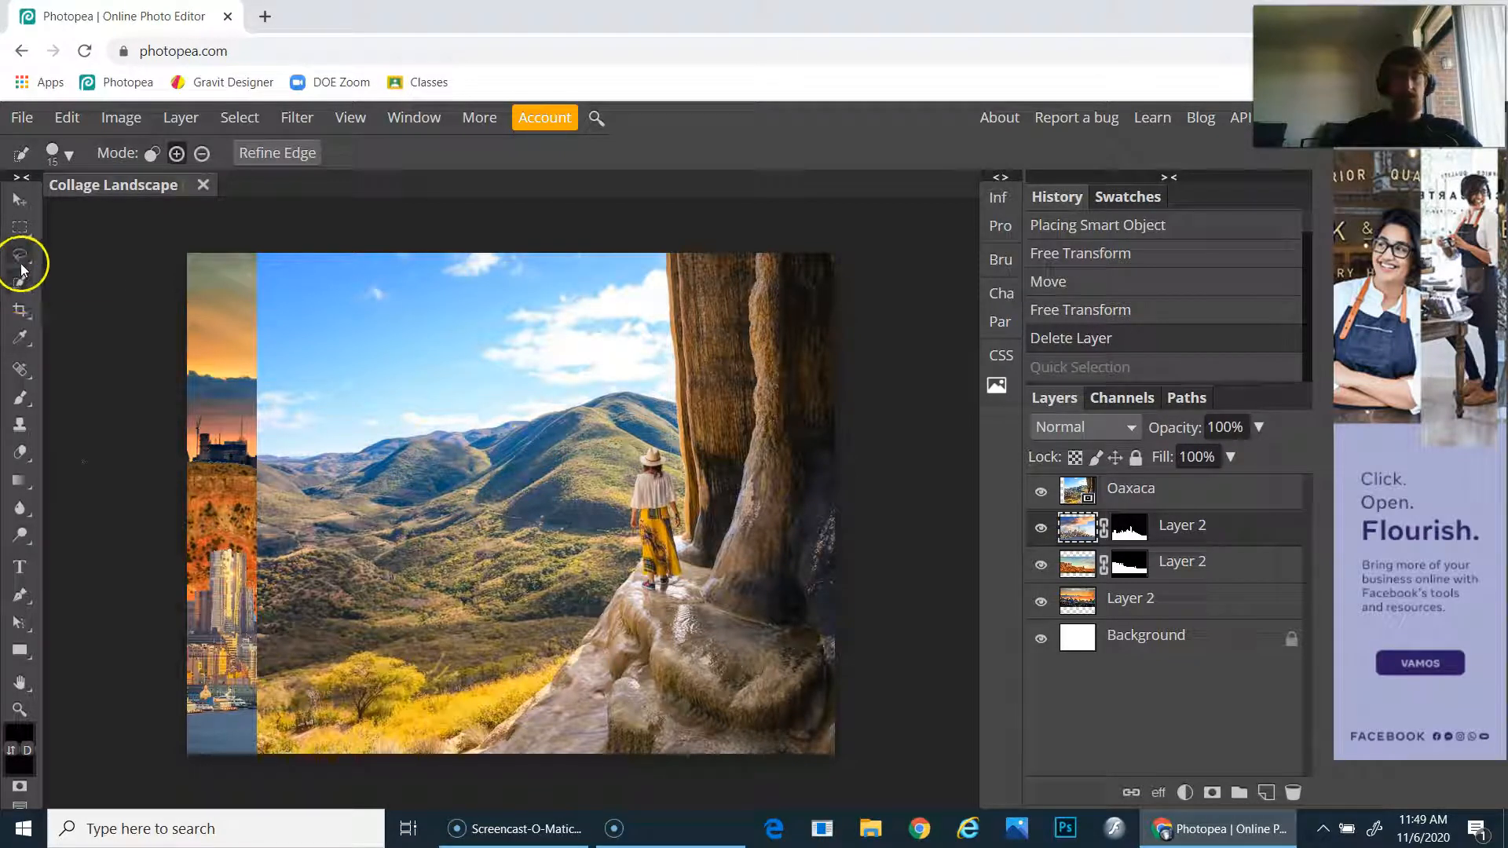
mouse_move(22, 258)
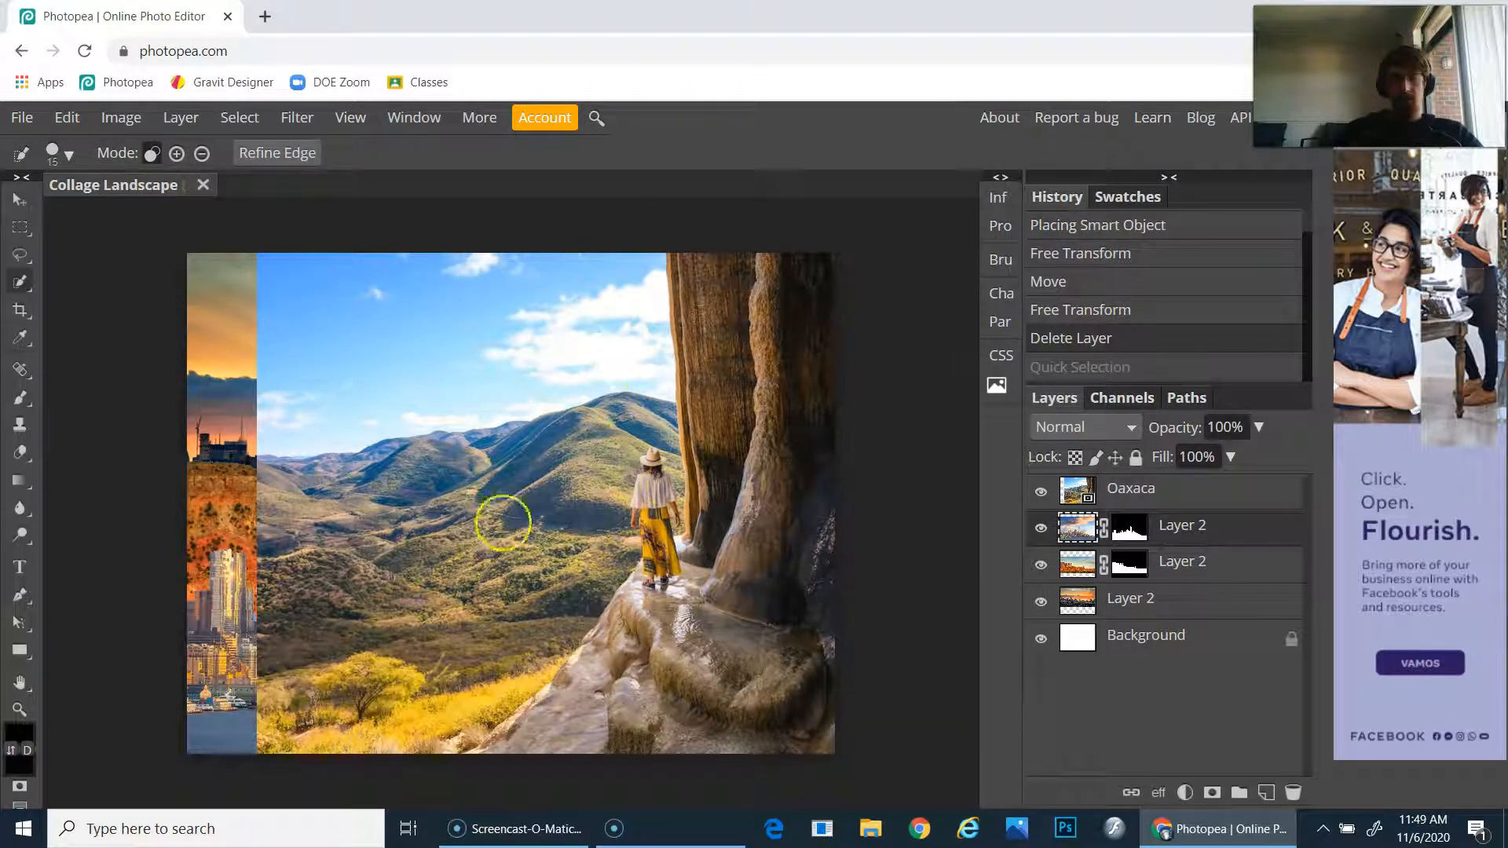
left_click(18, 201)
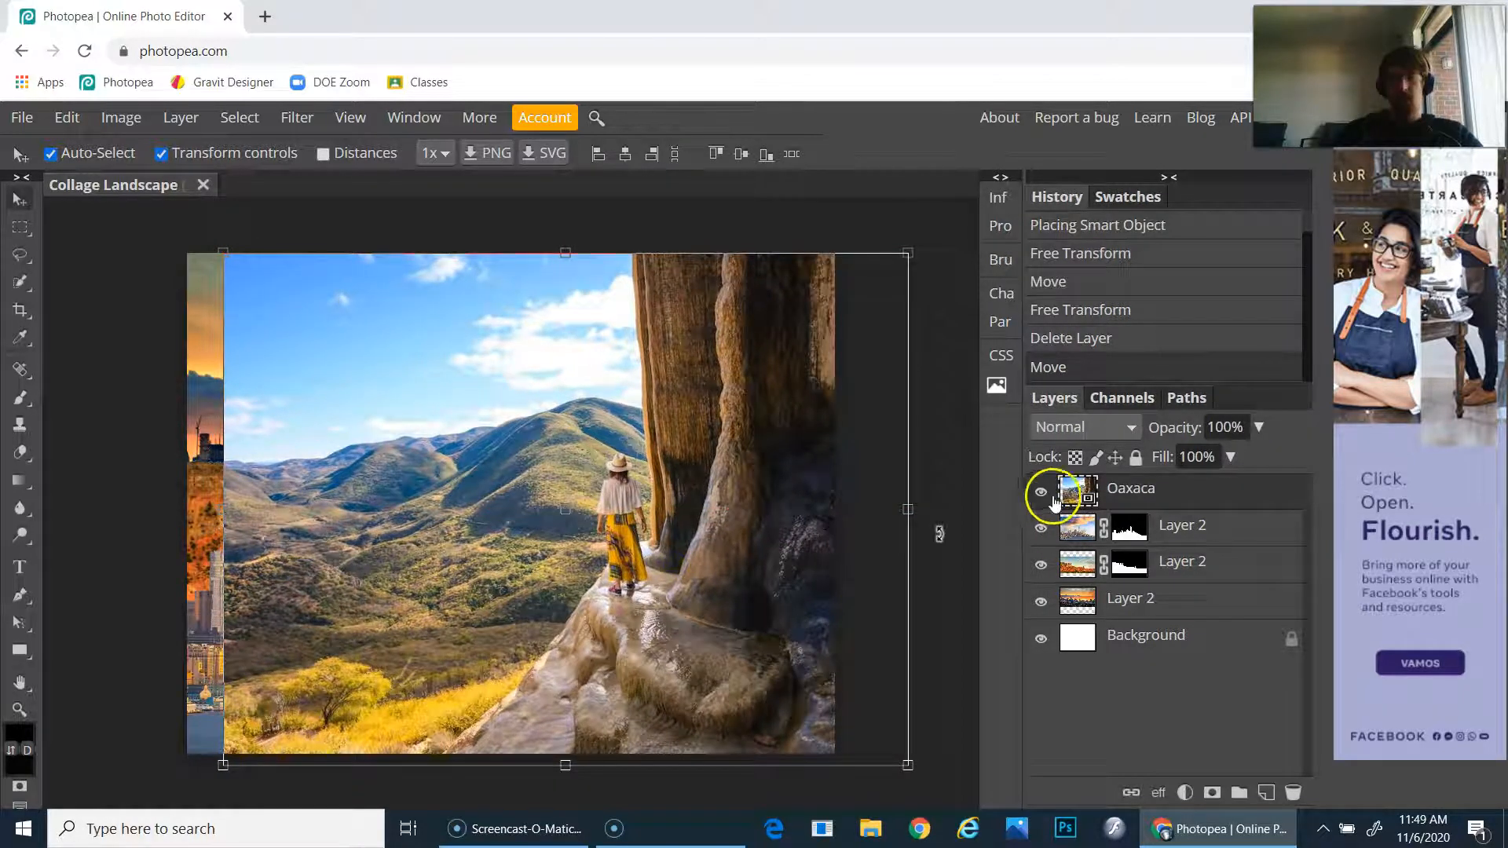
- Deselect, trace a rough freehand lasso through the Oaxaca sky and discard it
left_click(1039, 492)
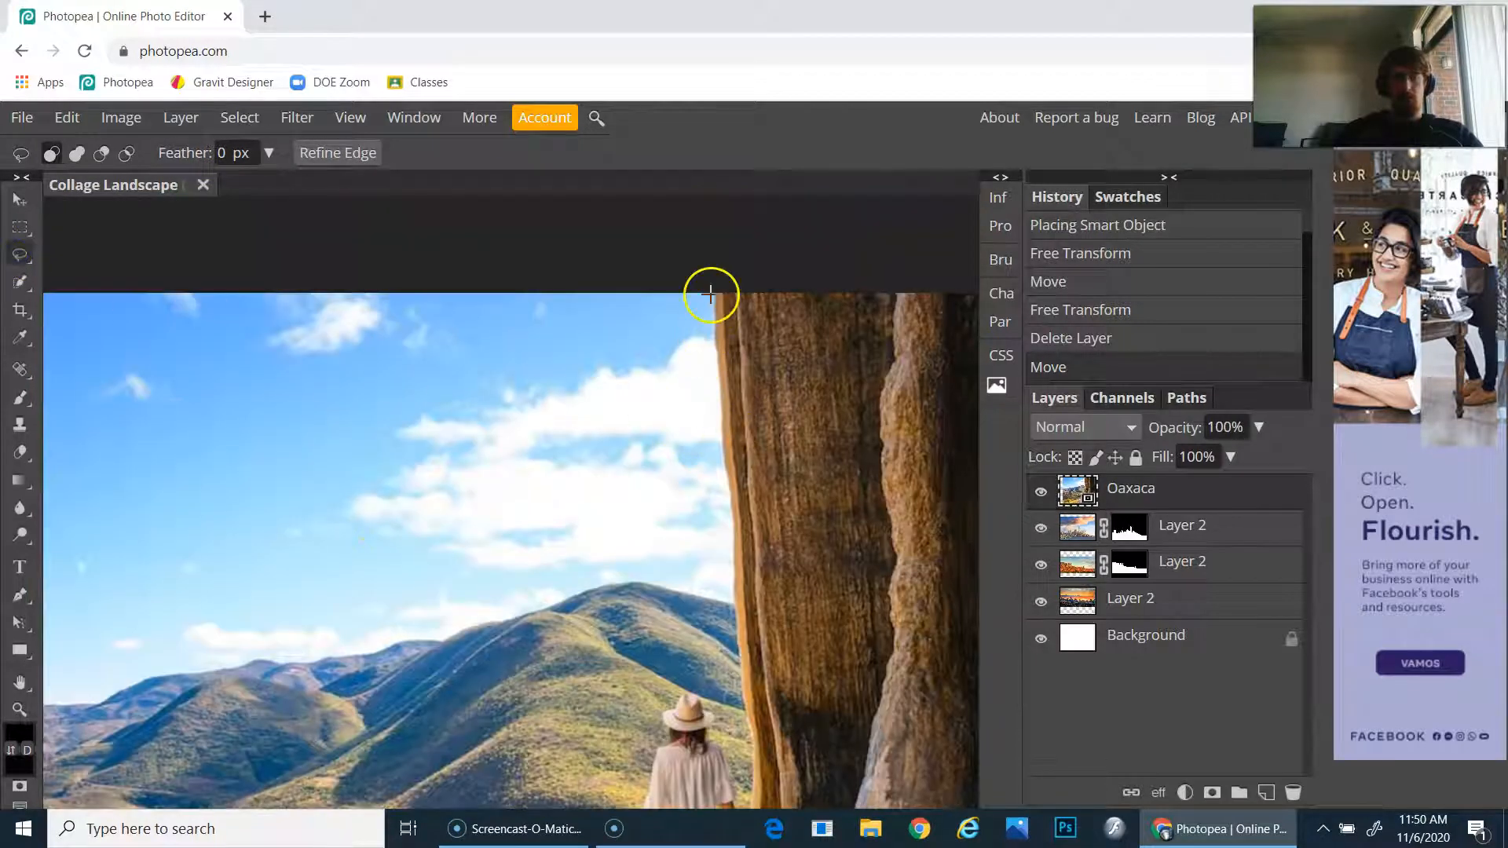
key("Ctrl+D")
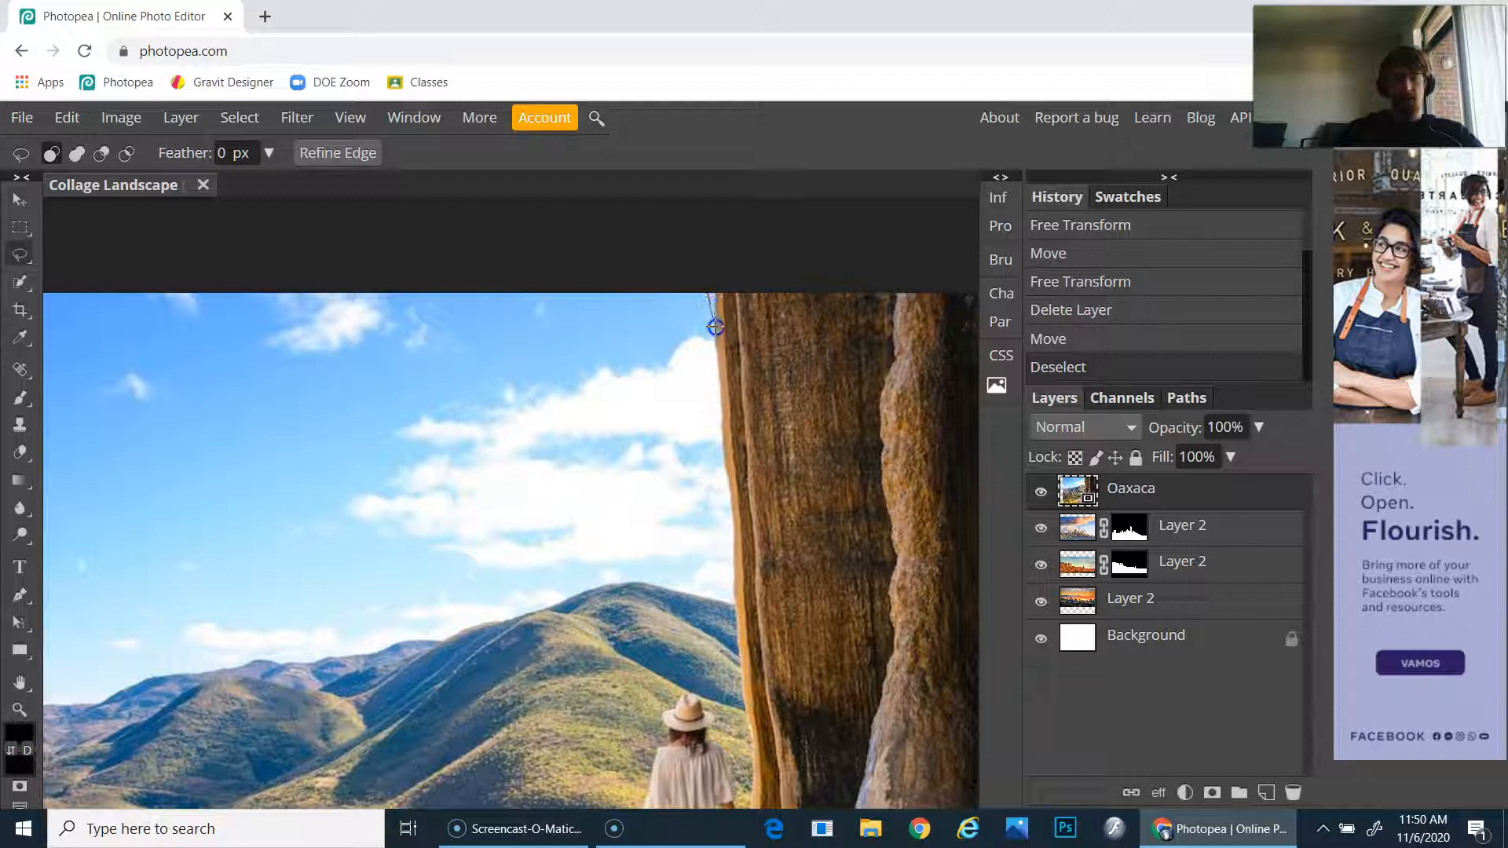
left_click_drag(715, 325, 326, 598)
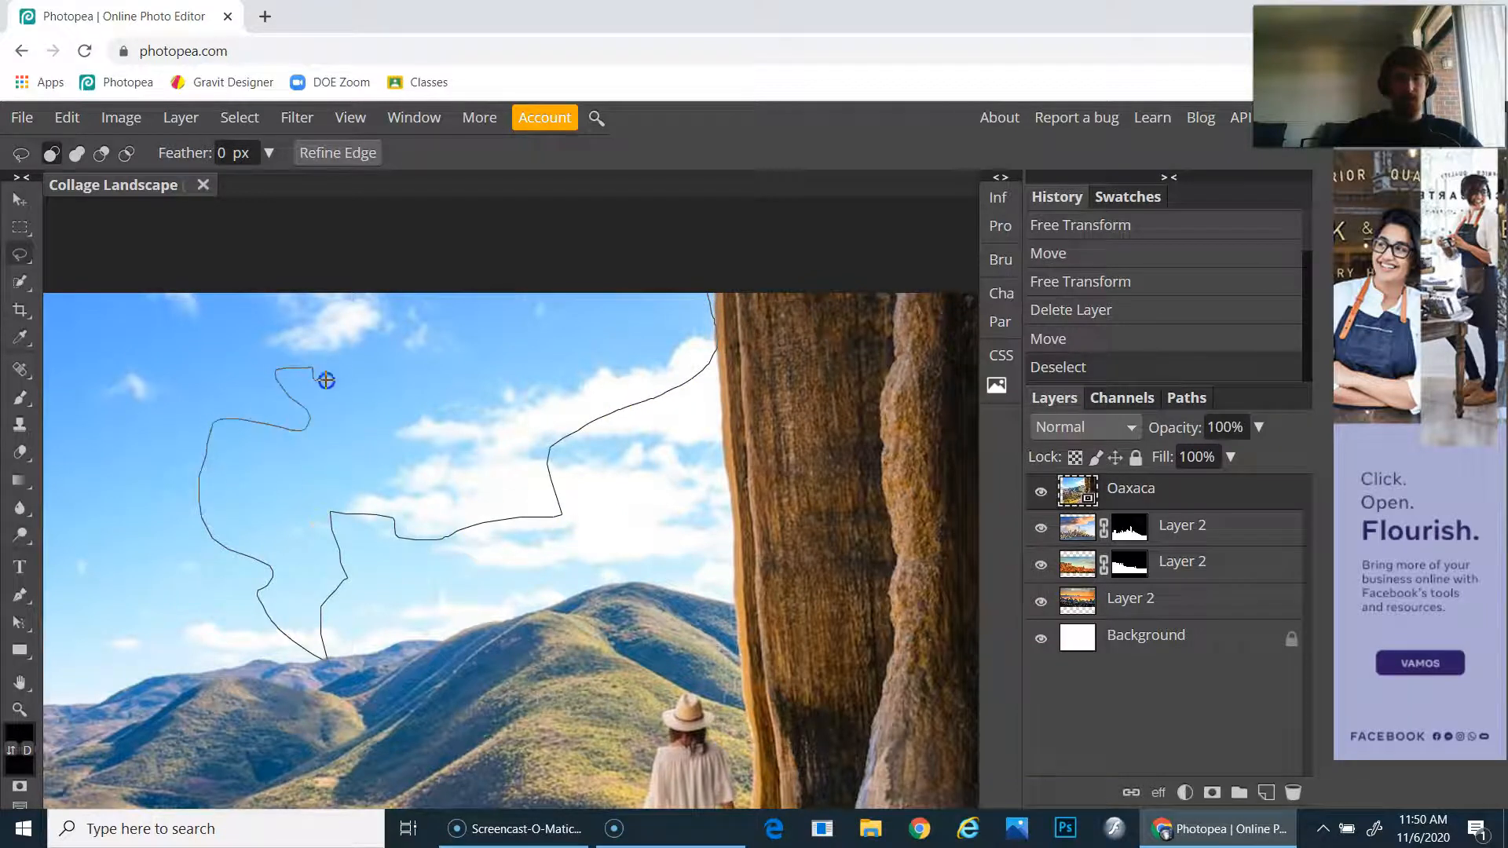
left_click(326, 380)
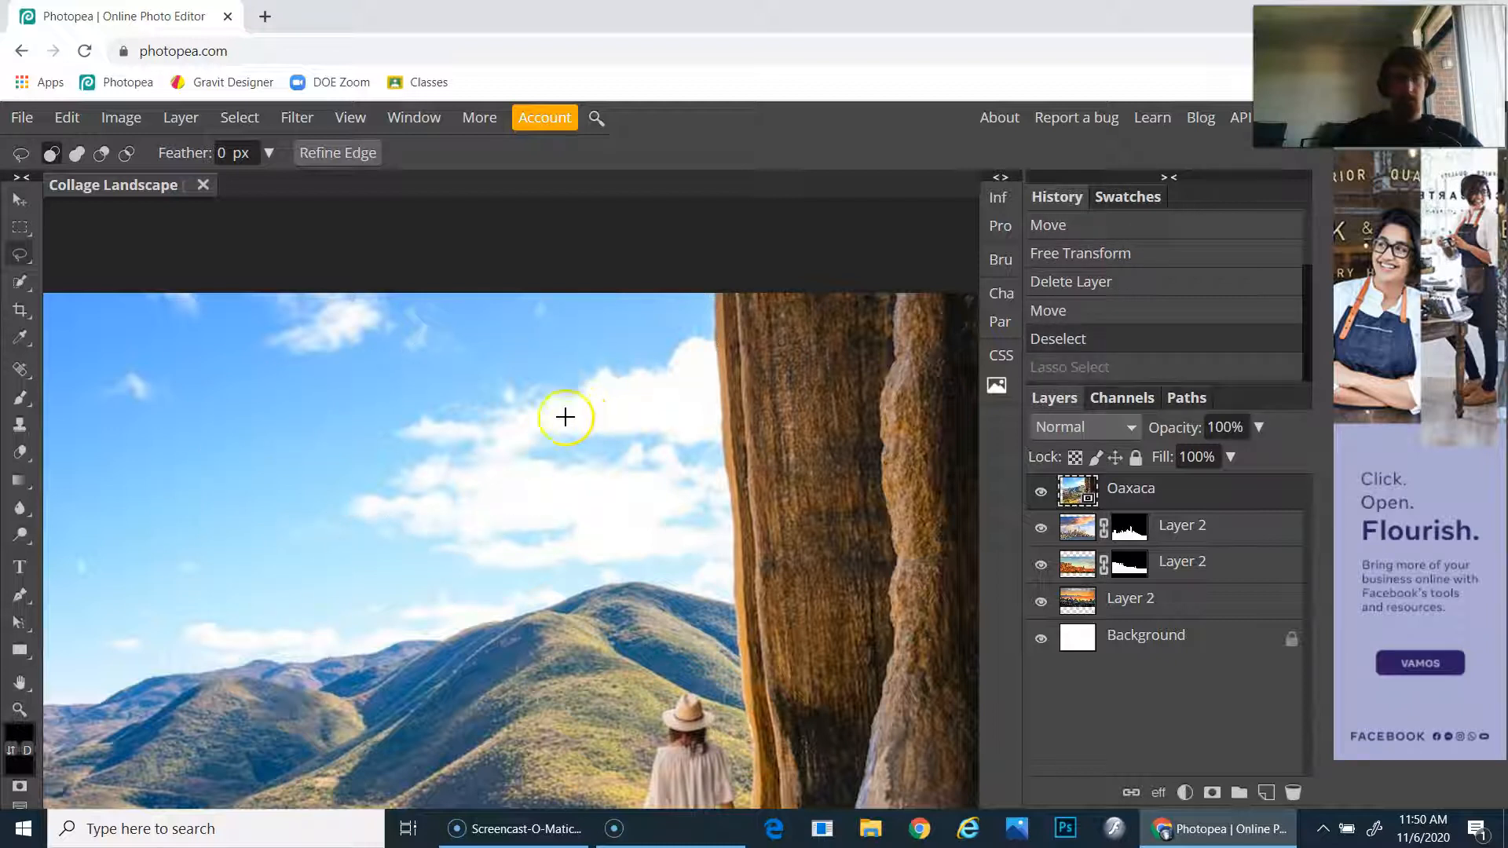
mouse_move(19, 255)
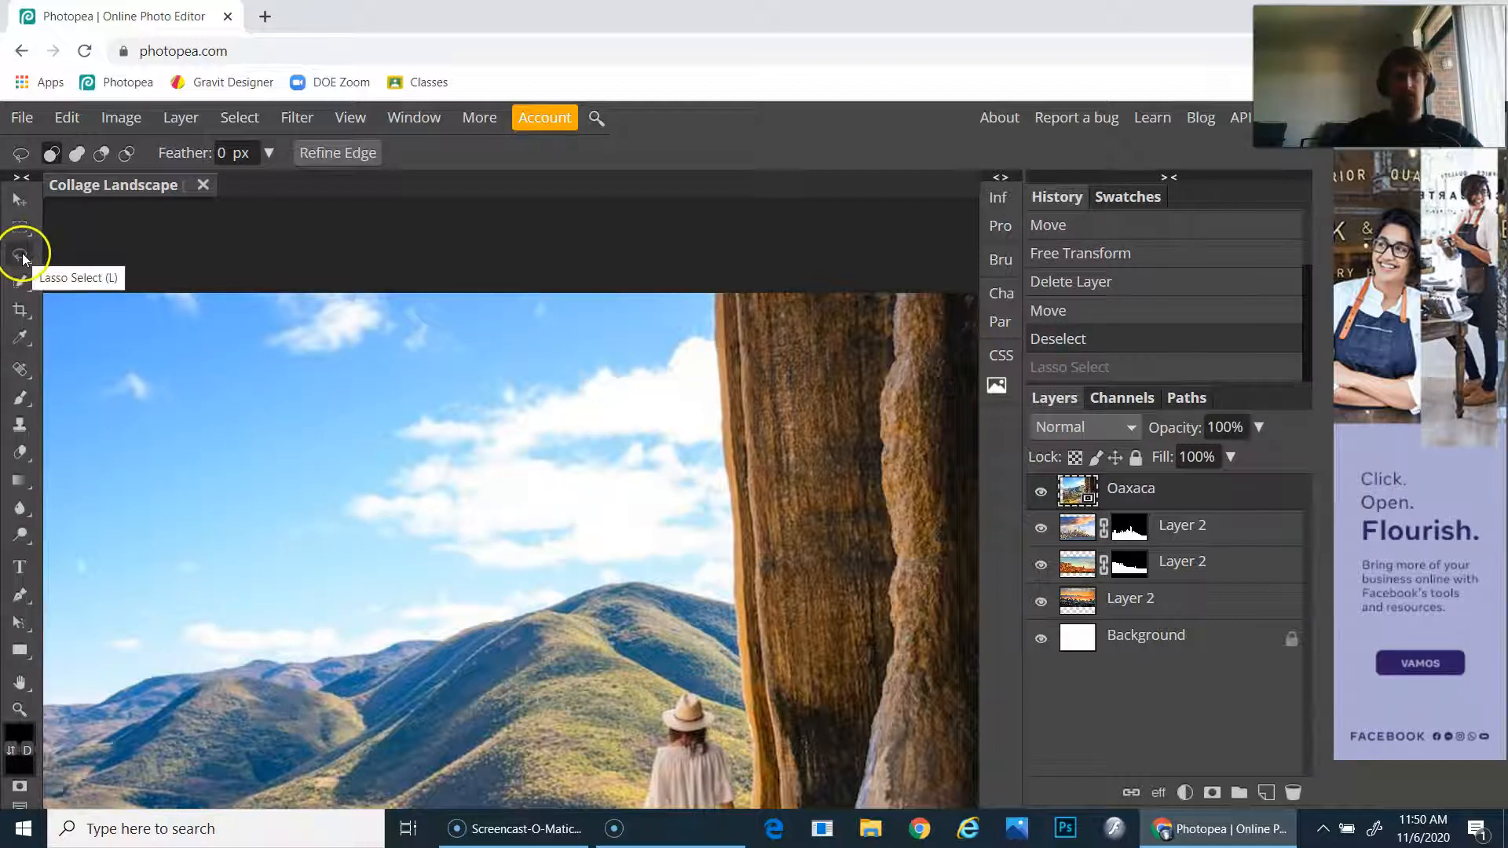
left_click(19, 254)
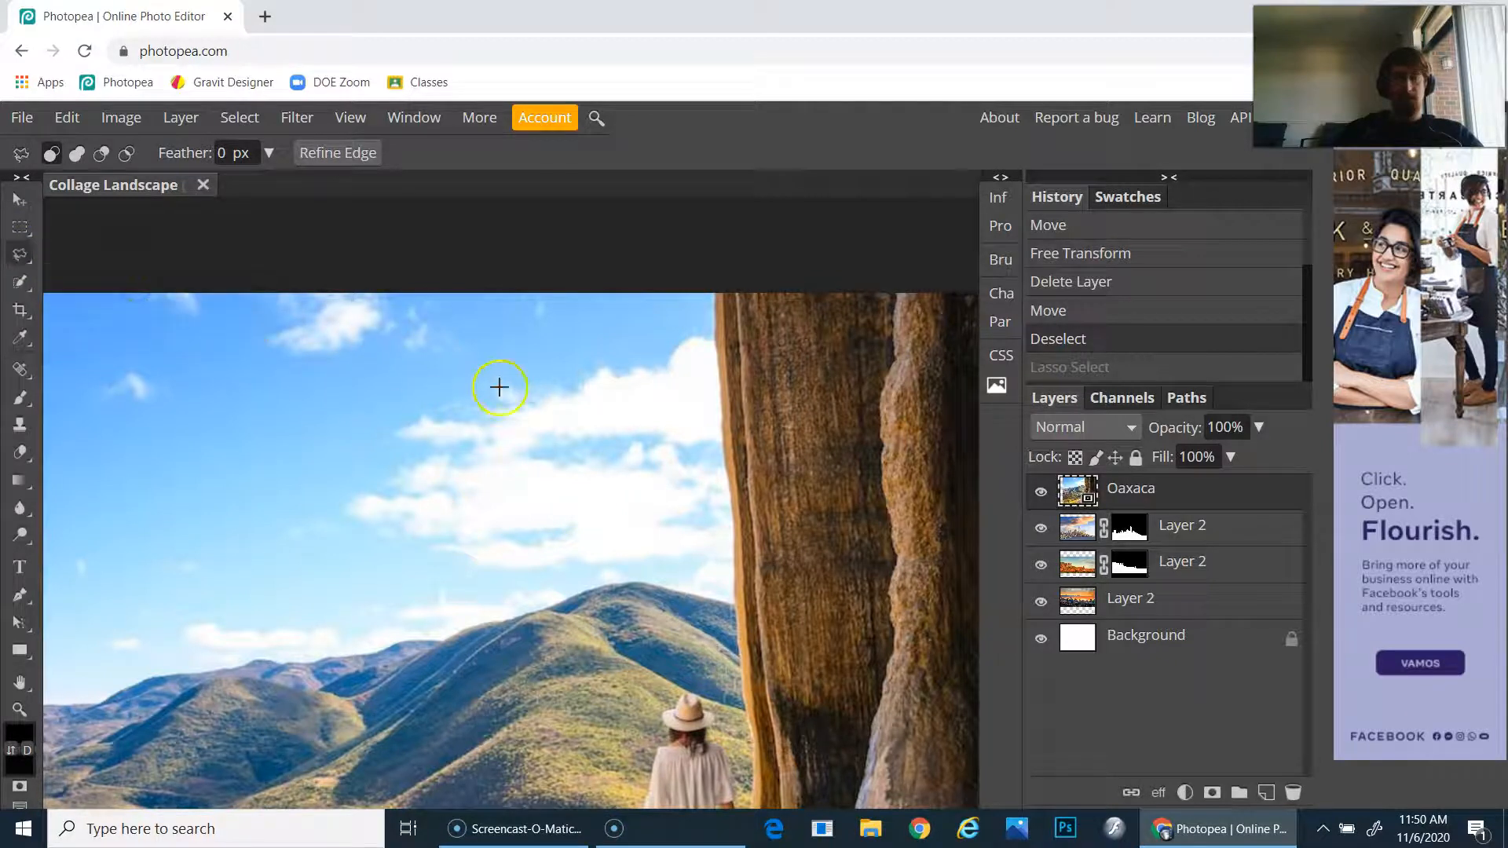
left_click_drag(500, 388, 172, 474)
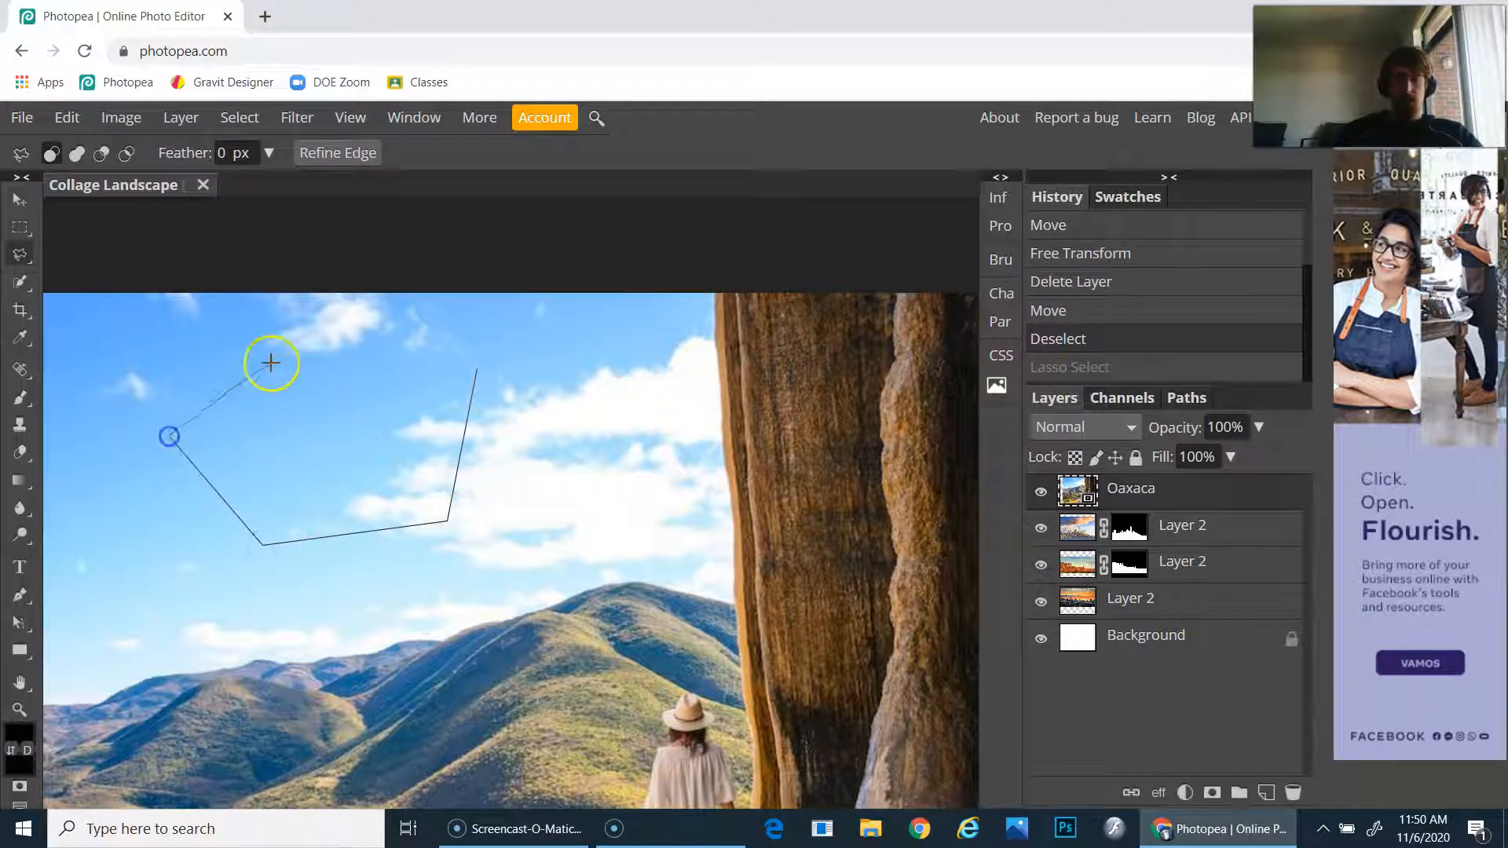
left_click(473, 374)
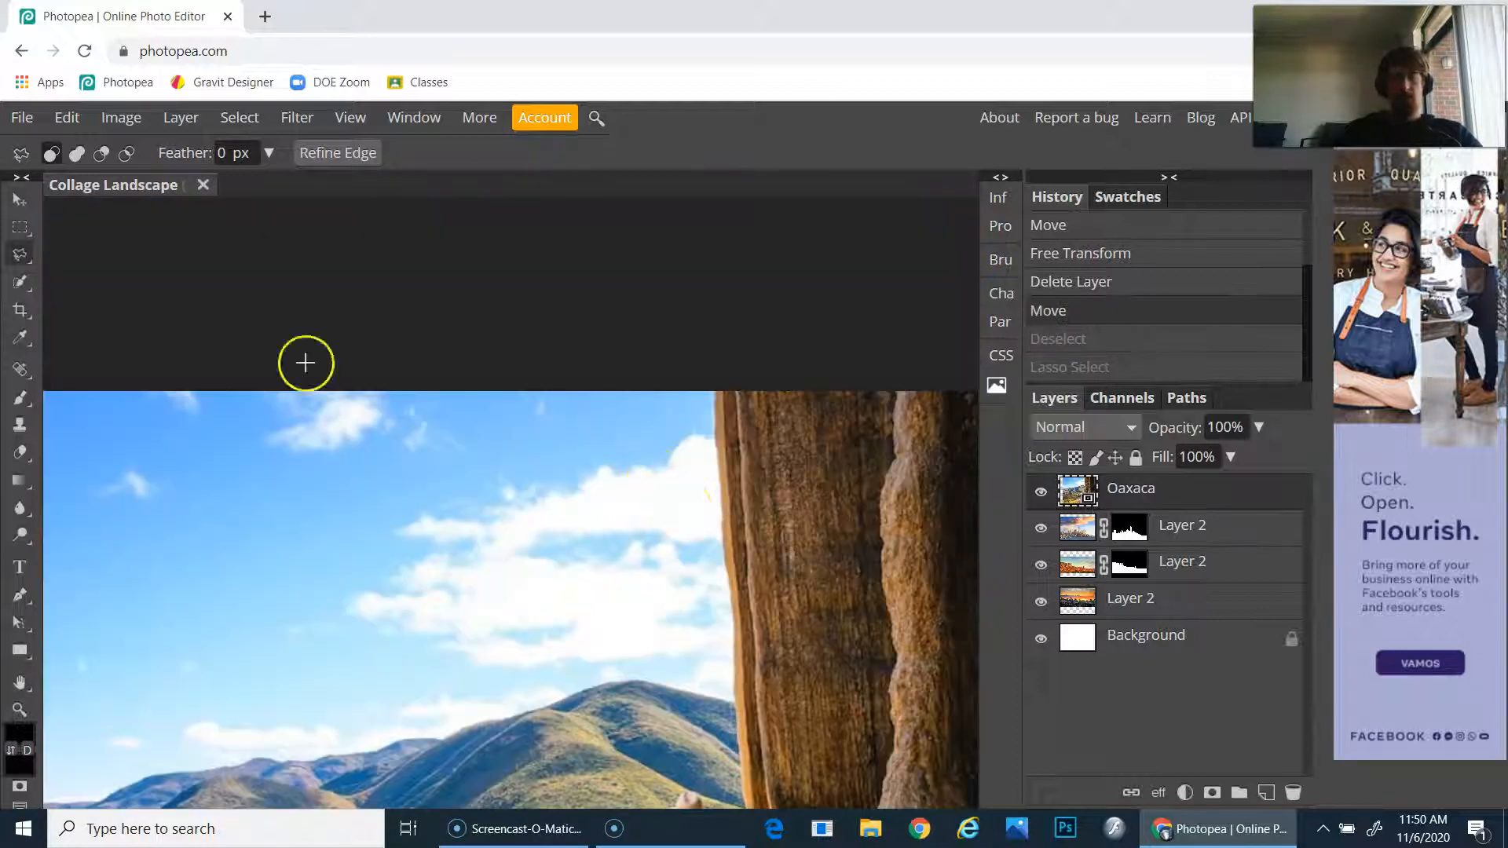
- Begin an edge-snapping lasso outline down the rock pillar beside the woman
left_click(19, 255)
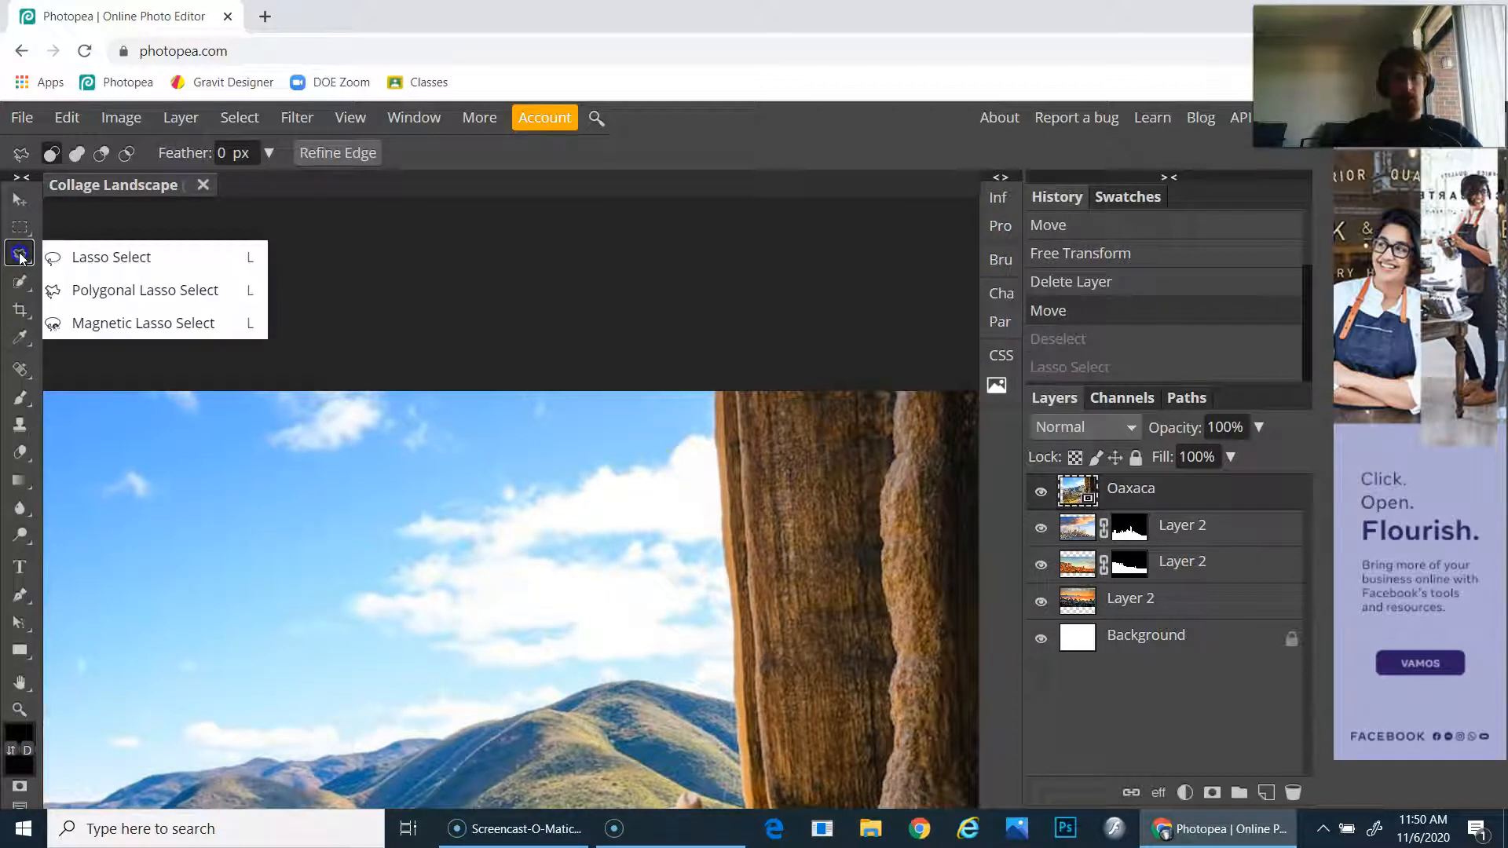
mouse_move(132, 324)
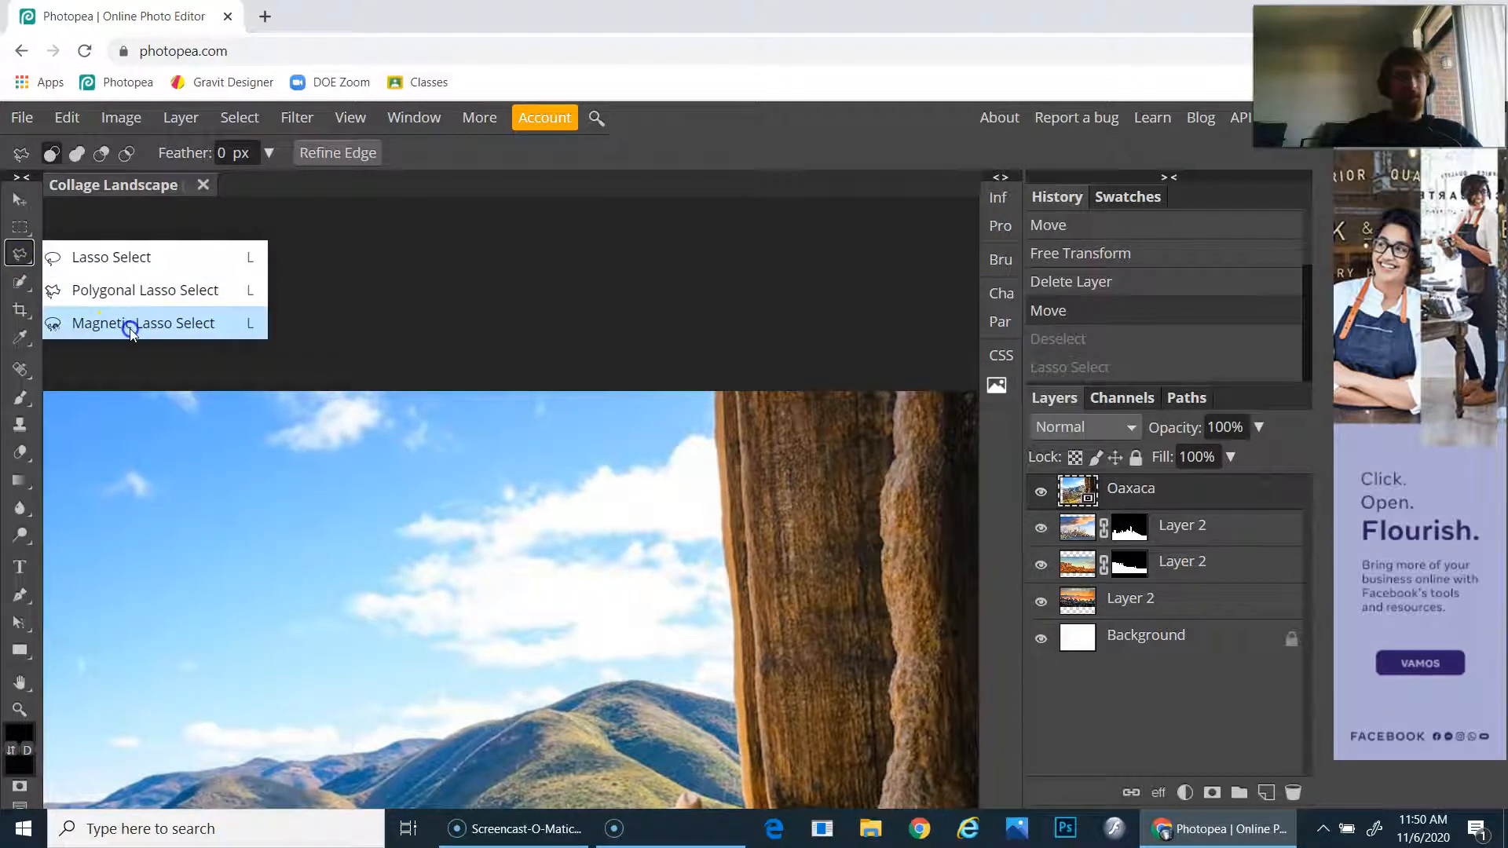
left_click(143, 323)
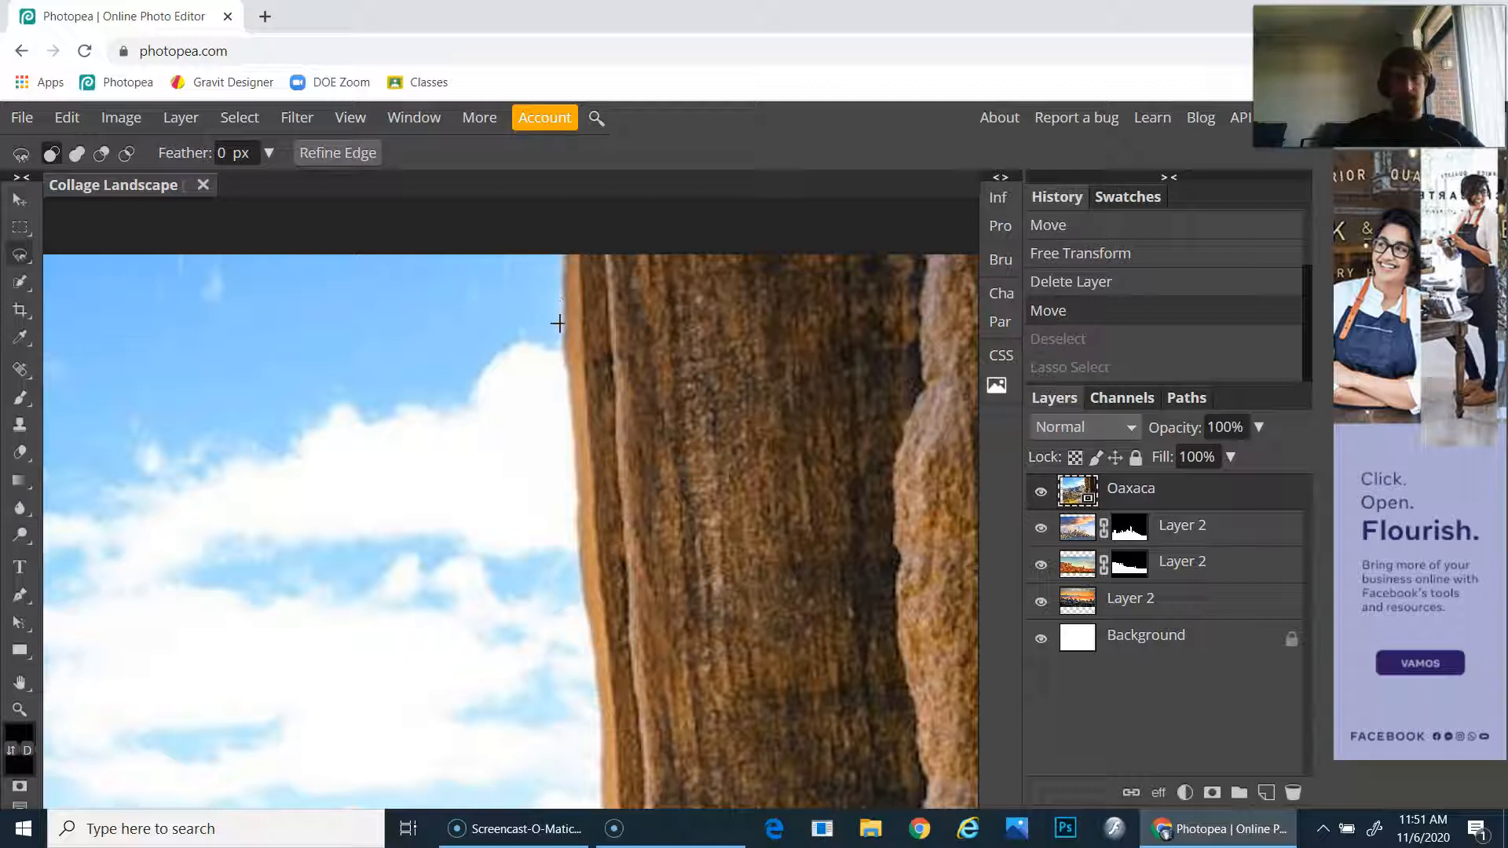
mouse_move(556, 351)
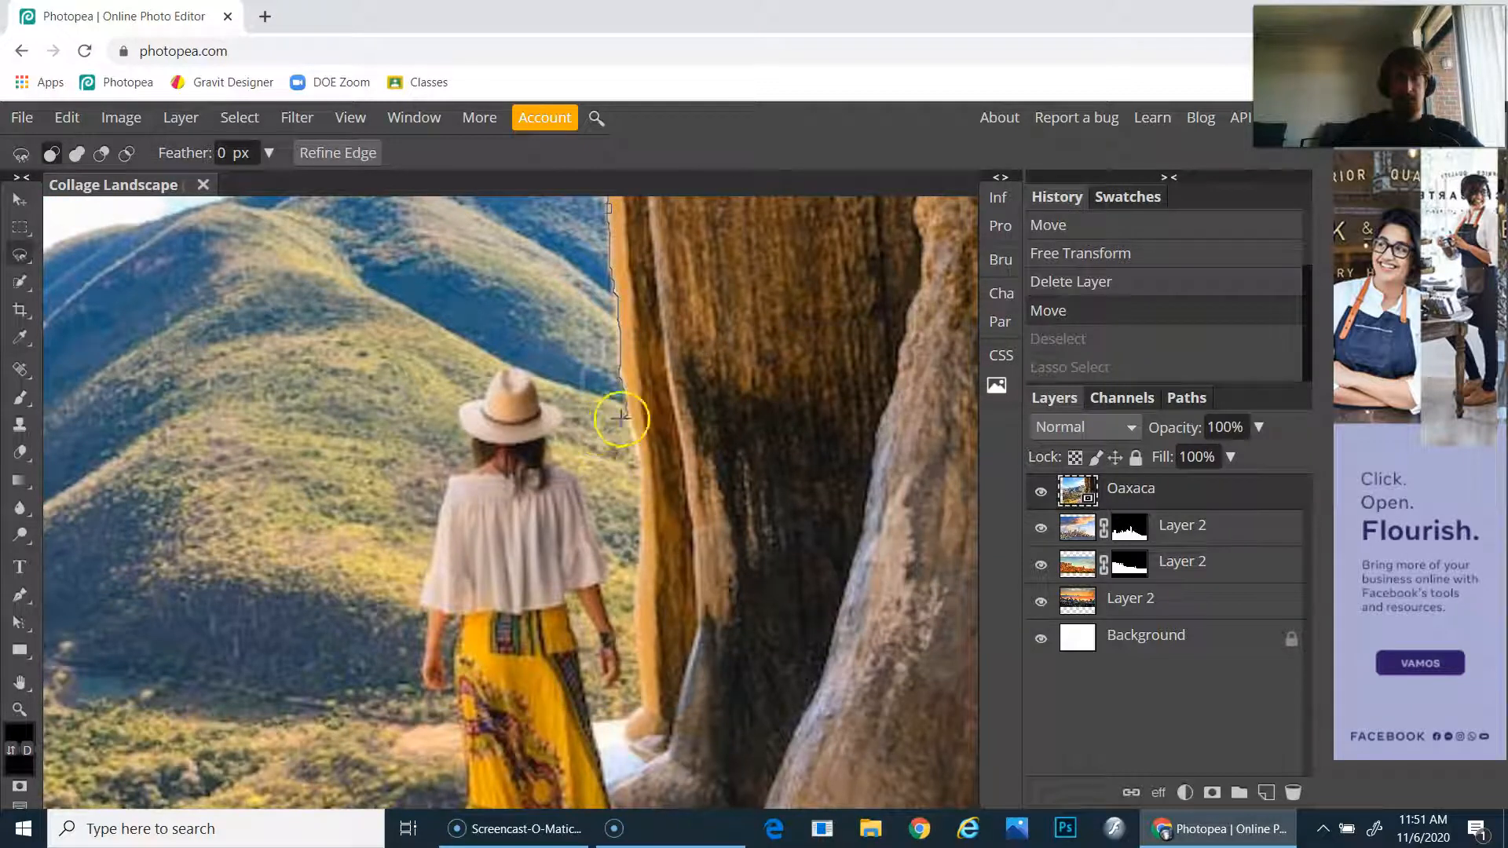
left_click_drag(622, 415, 646, 526)
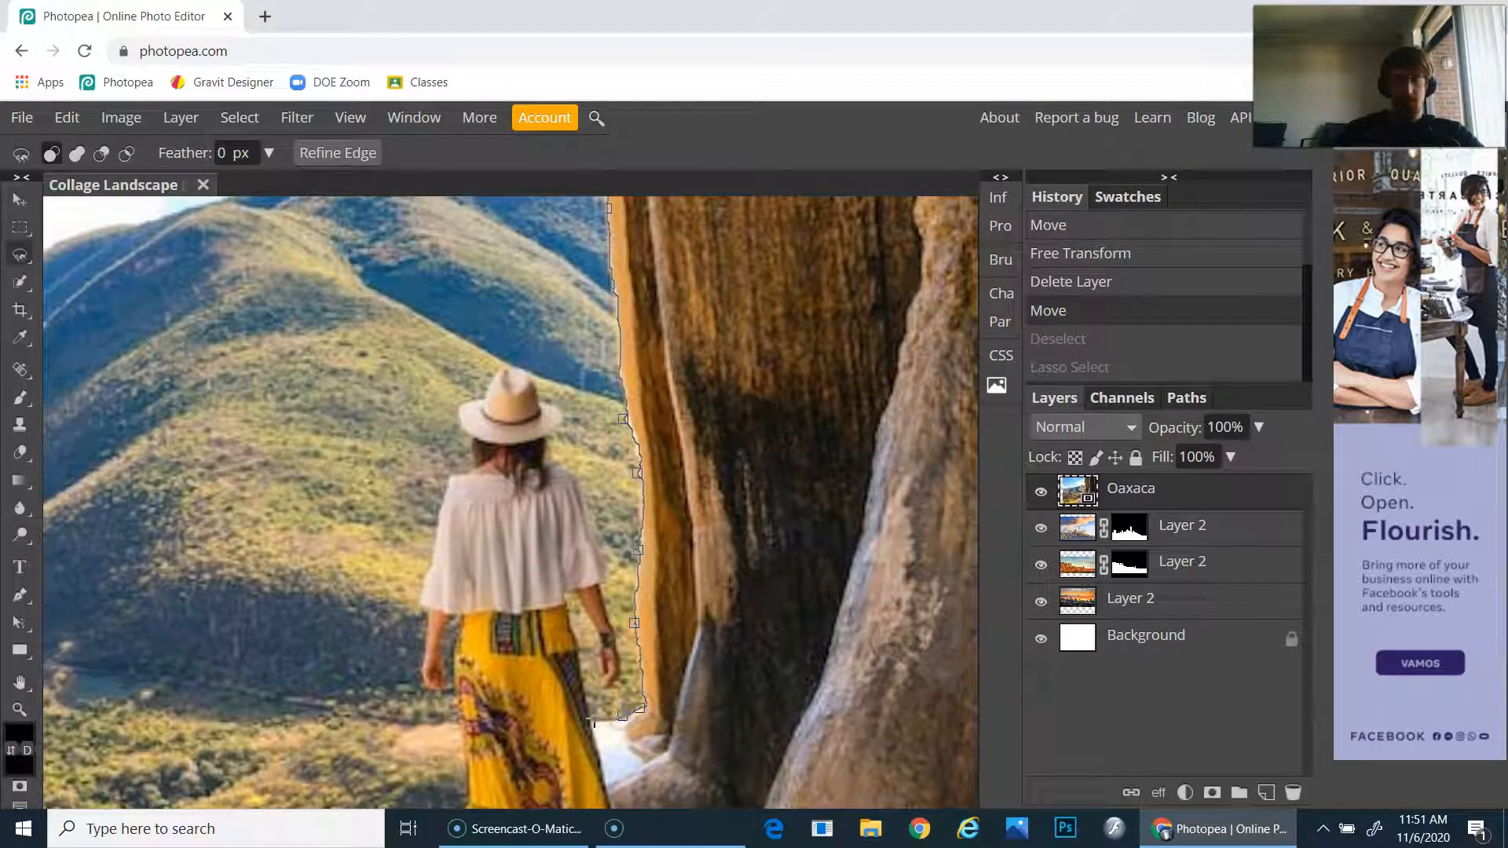
mouse_move(619, 680)
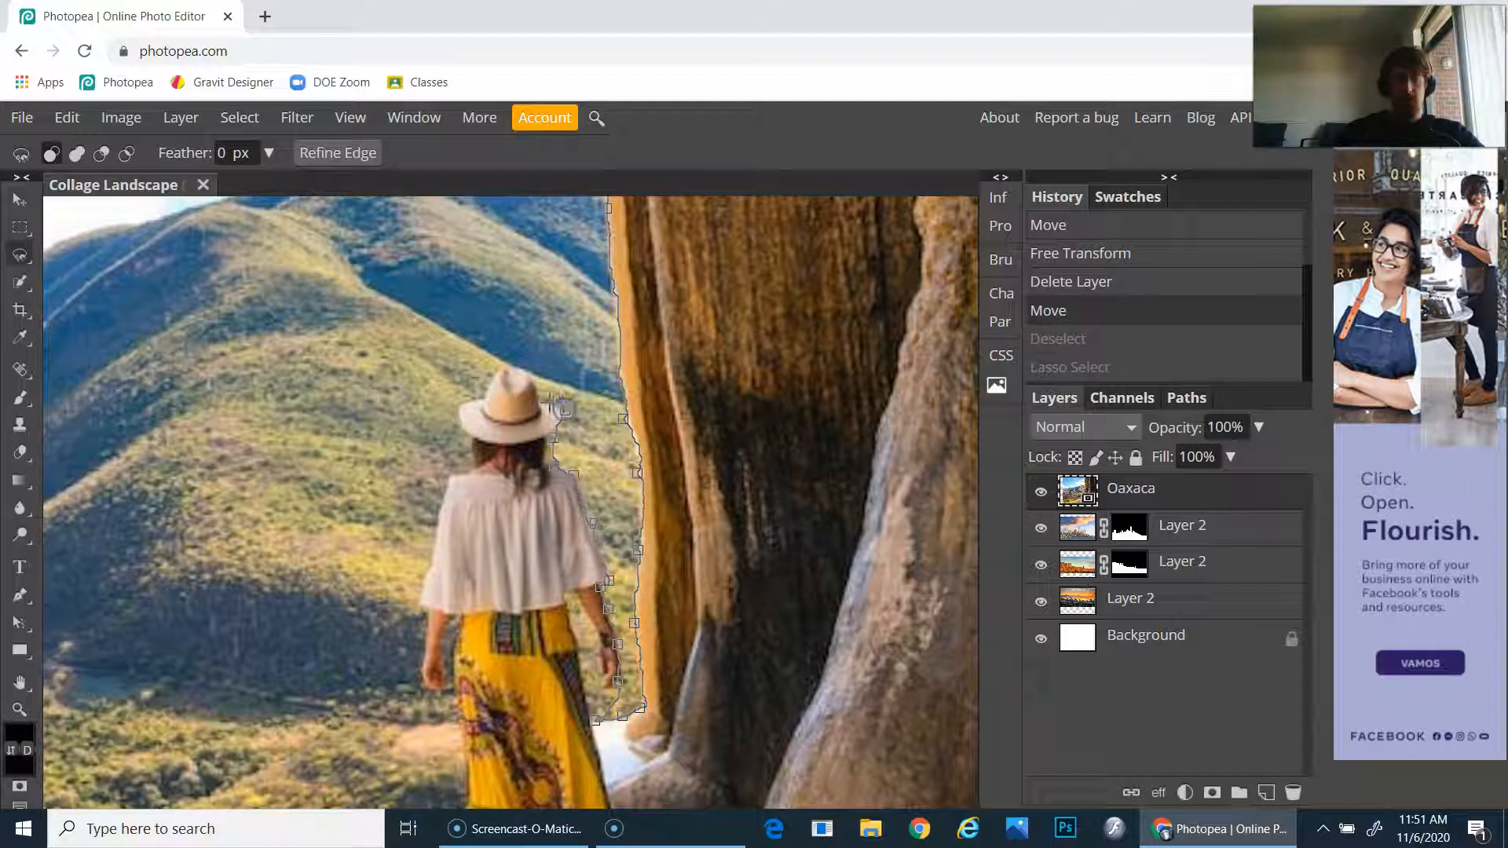
mouse_move(527, 373)
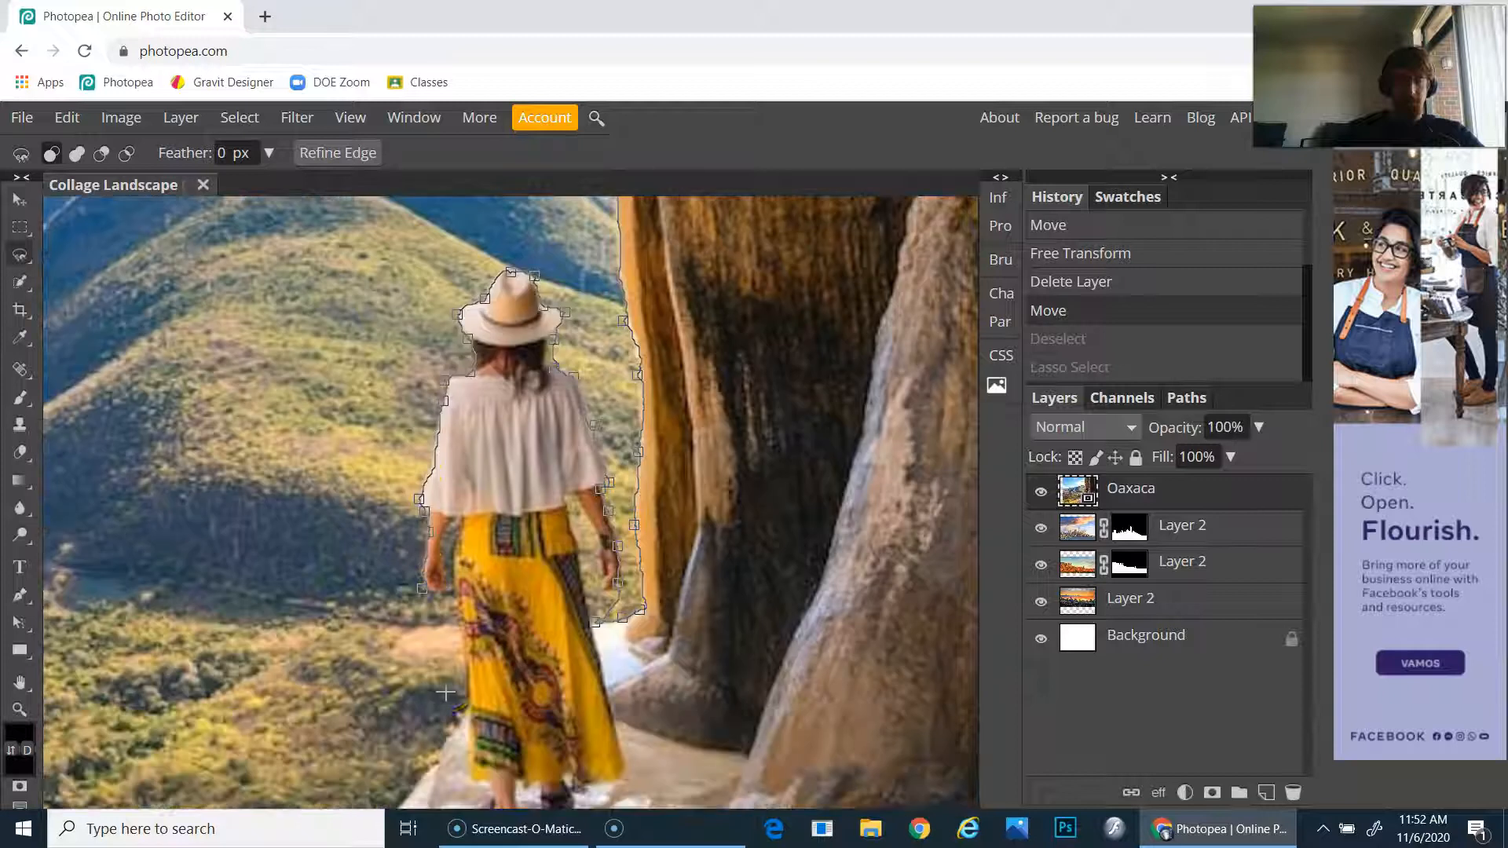
mouse_move(456, 647)
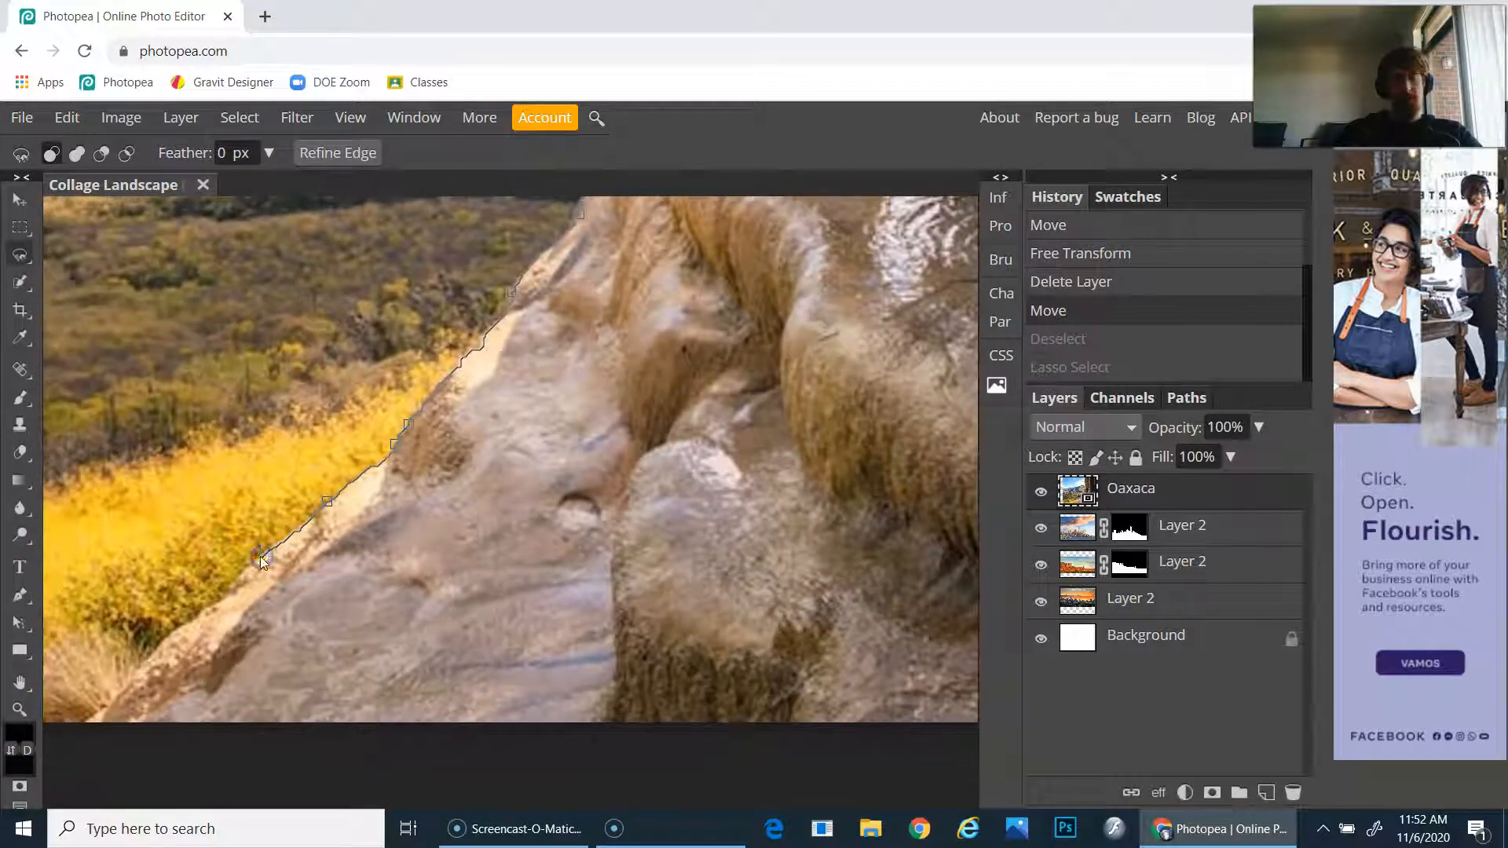
- Continue the lasso outline down the rocky ledge toward the photo's bottom edge
left_click_drag(263, 562, 187, 658)
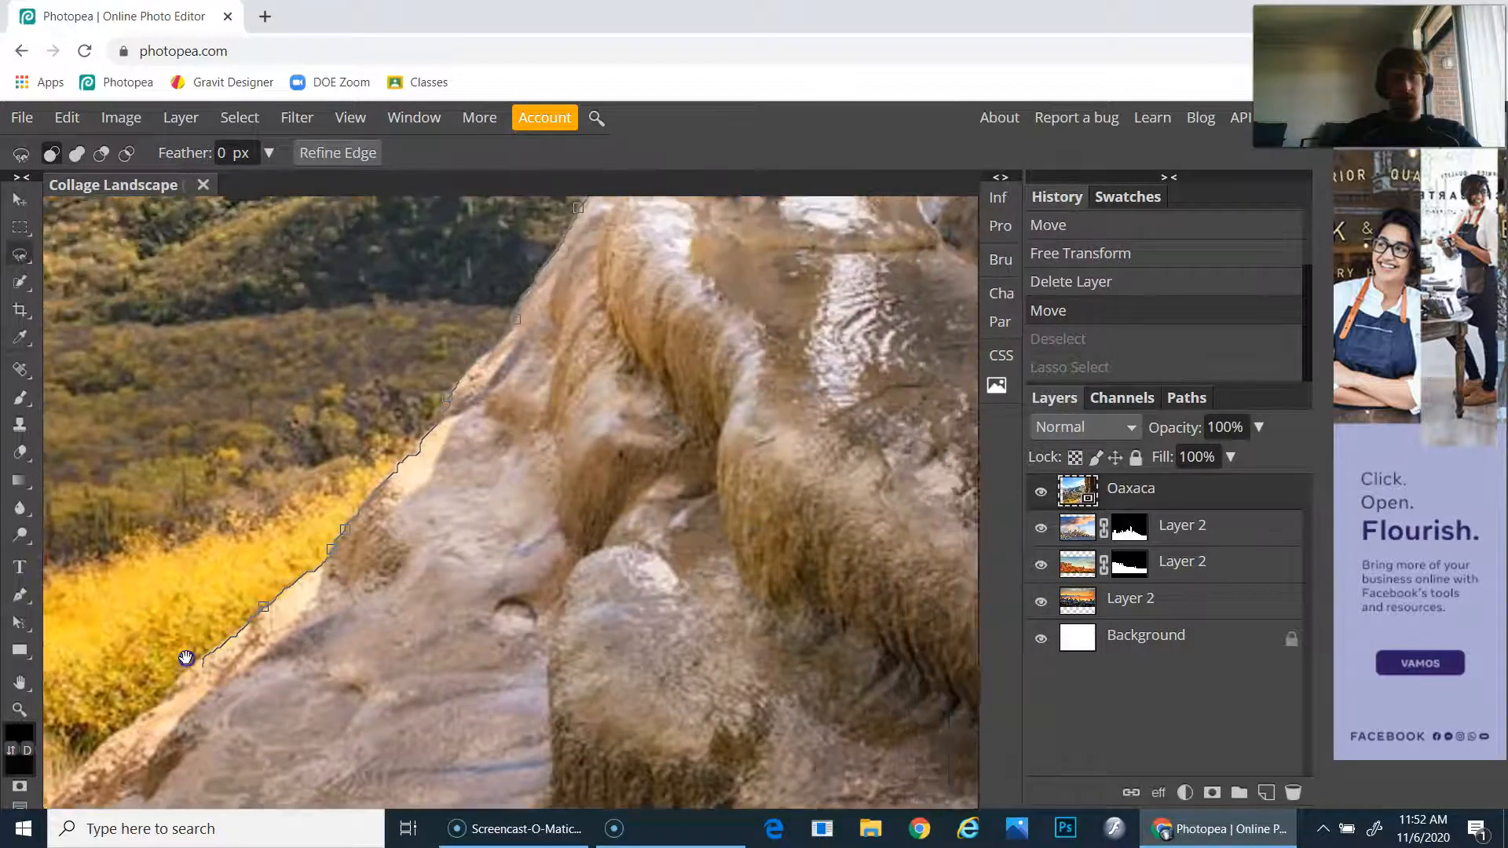
left_click_drag(185, 658, 410, 525)
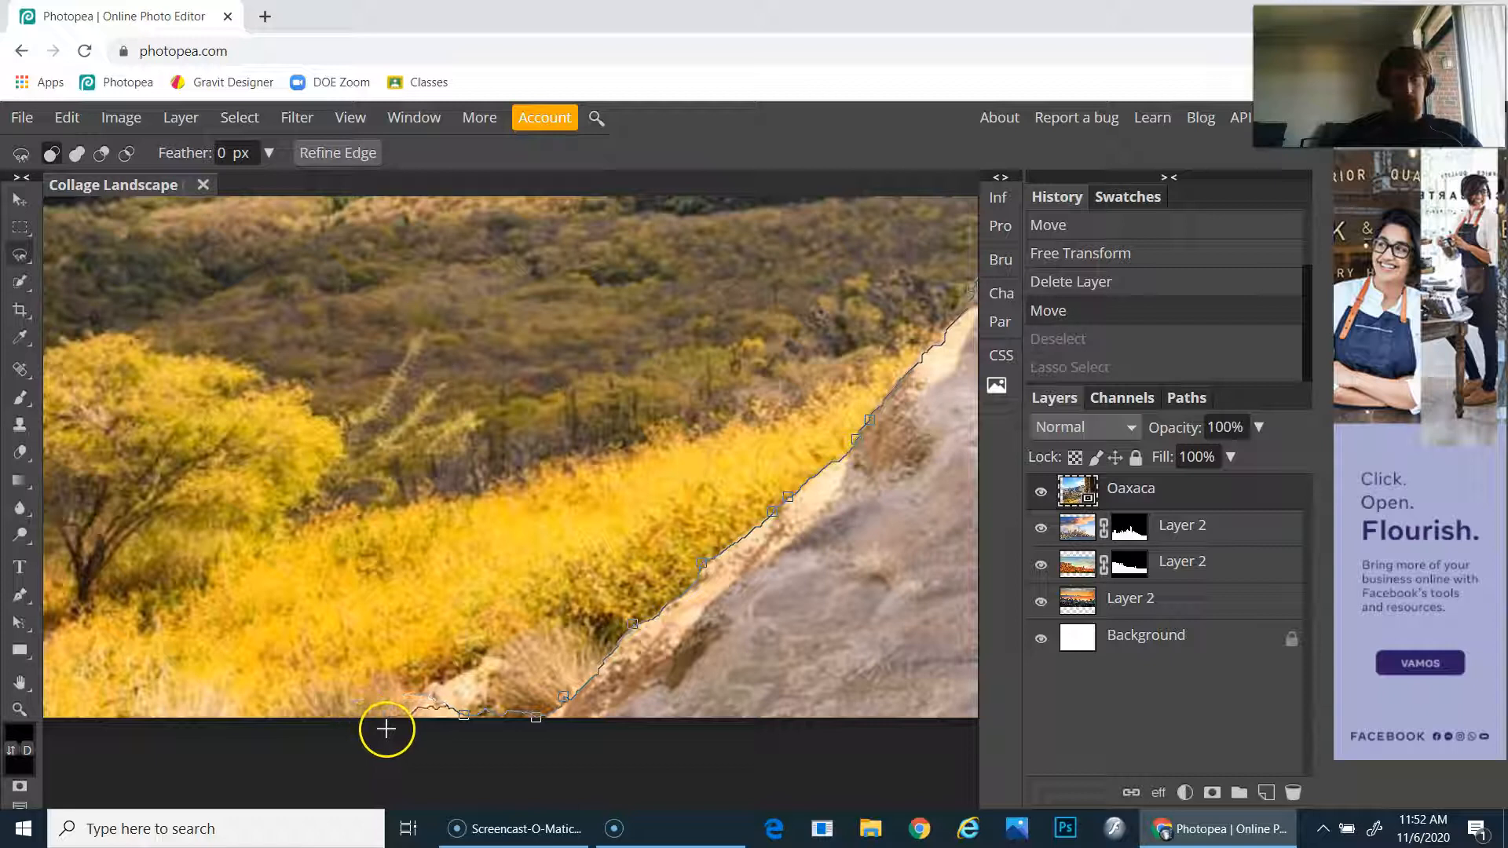
mouse_move(267, 728)
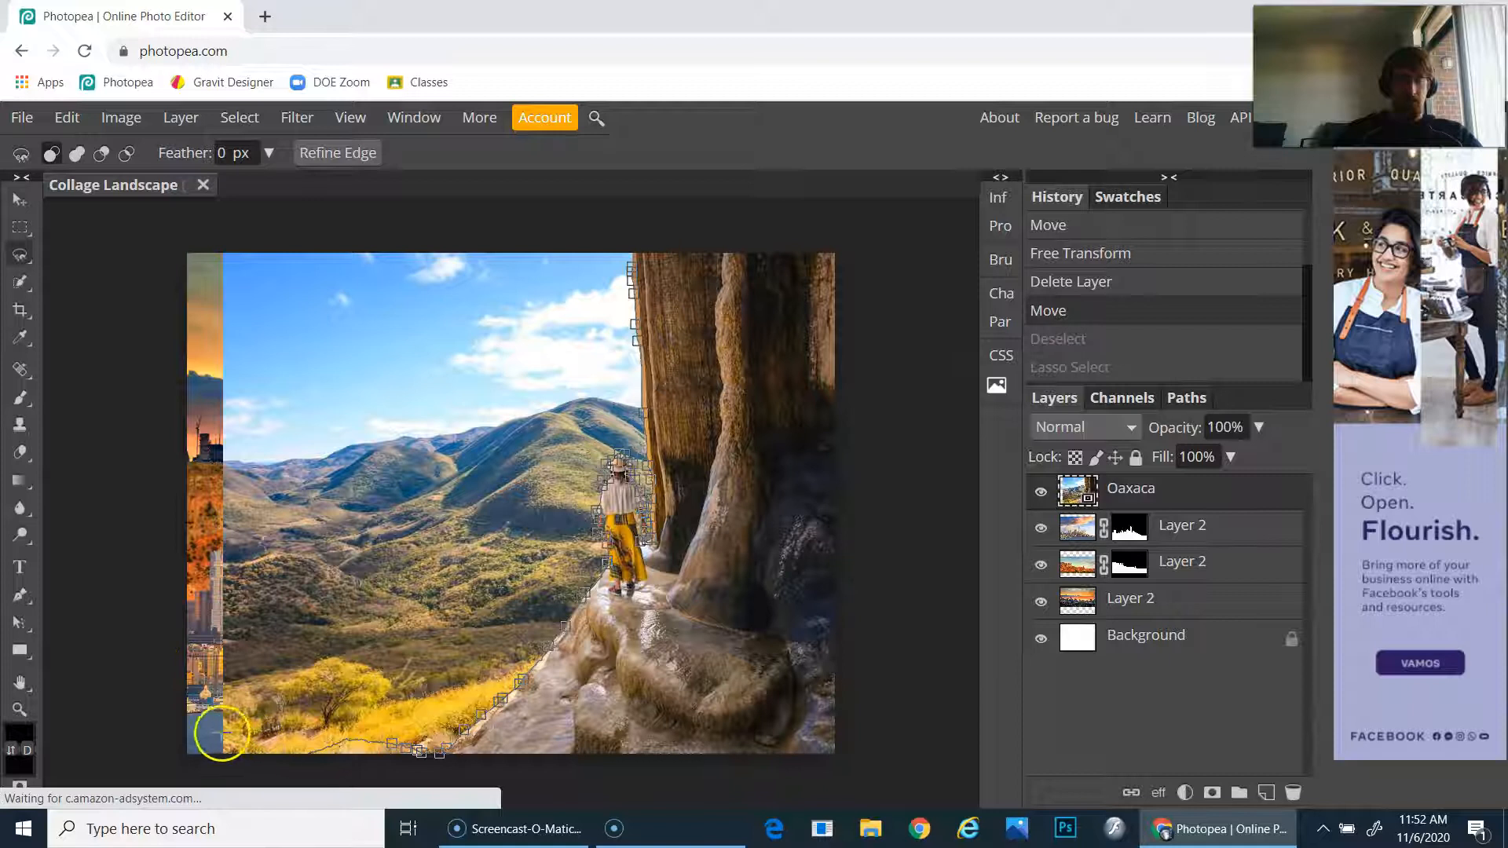
mouse_move(176, 610)
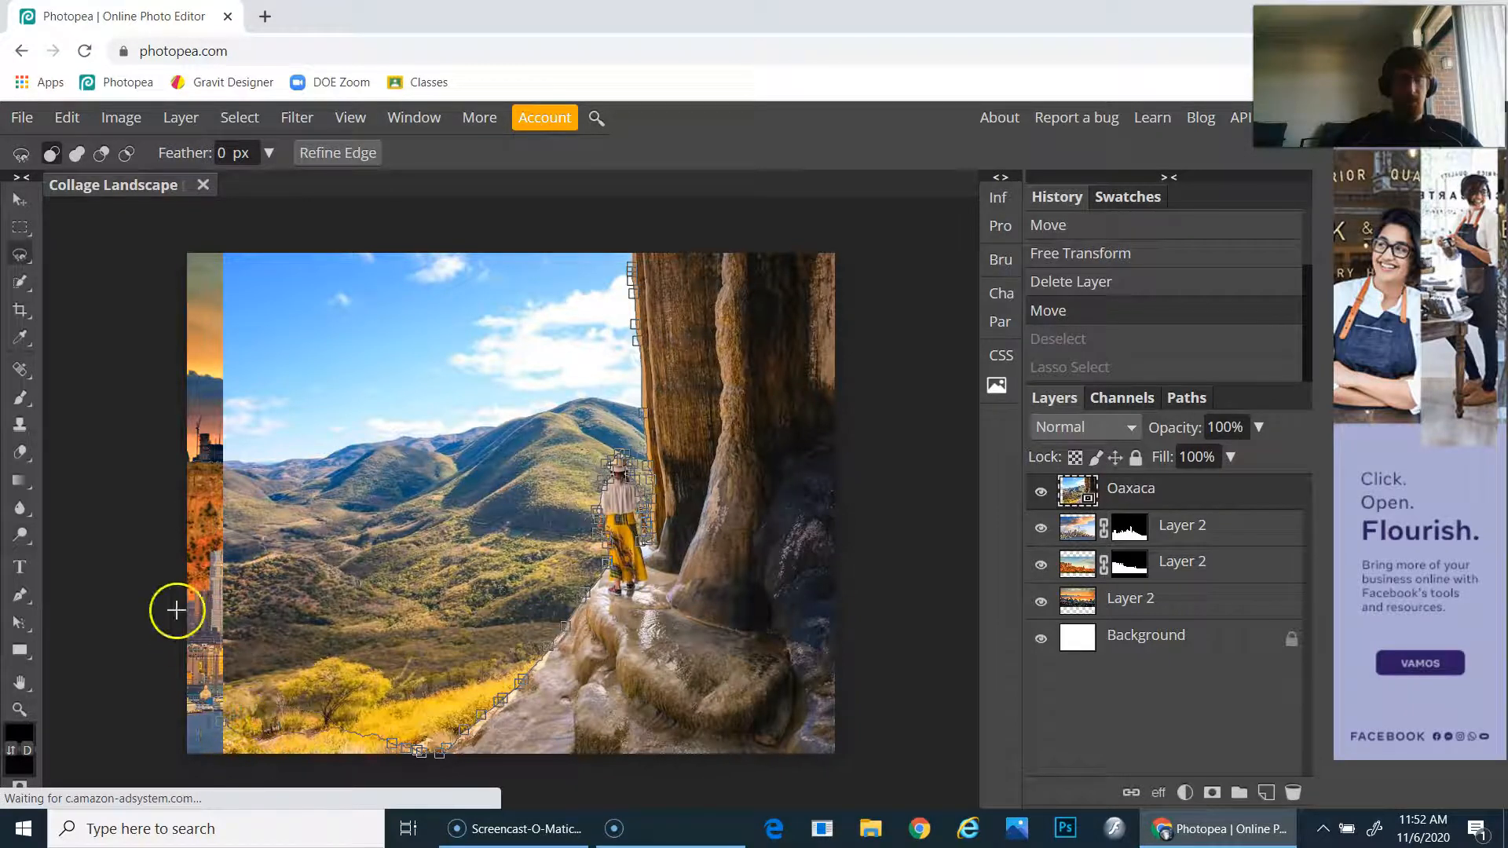
mouse_move(212, 275)
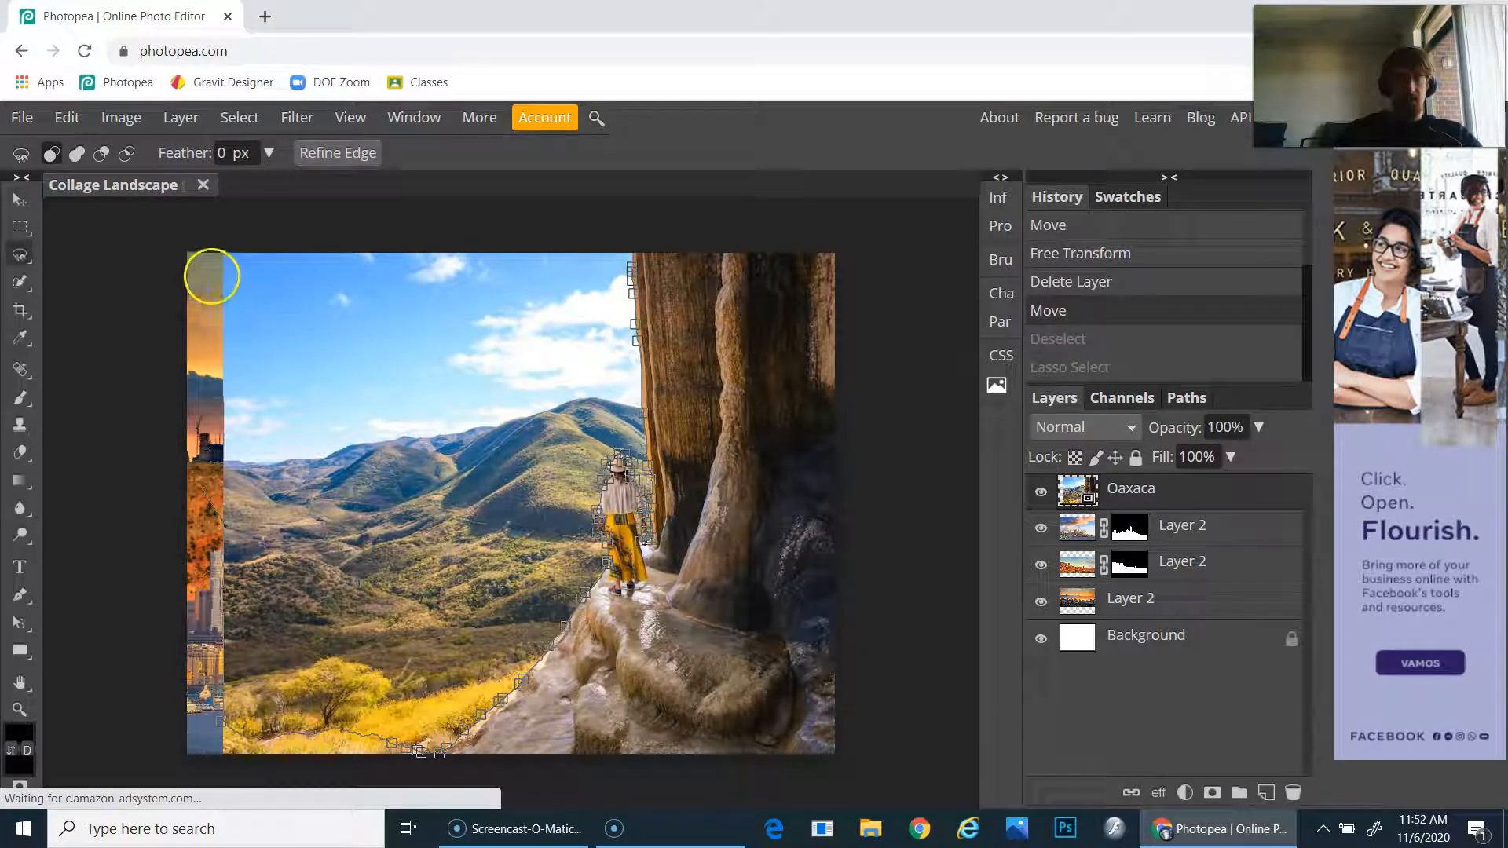
mouse_move(515, 245)
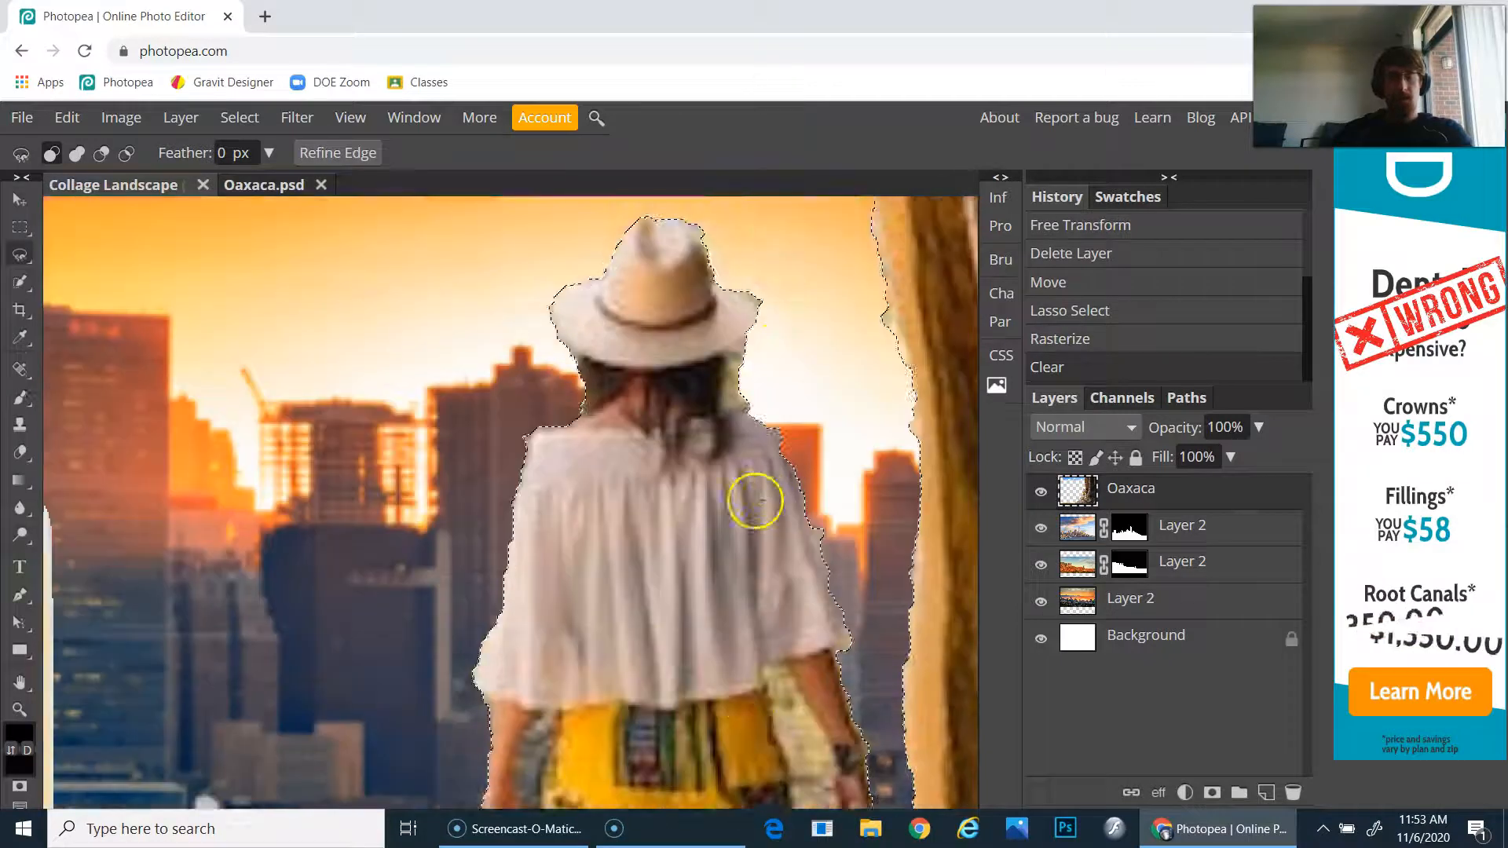
- Restore the Oaxaca hills behind the woman while keeping the selection active
scroll("down", 3)
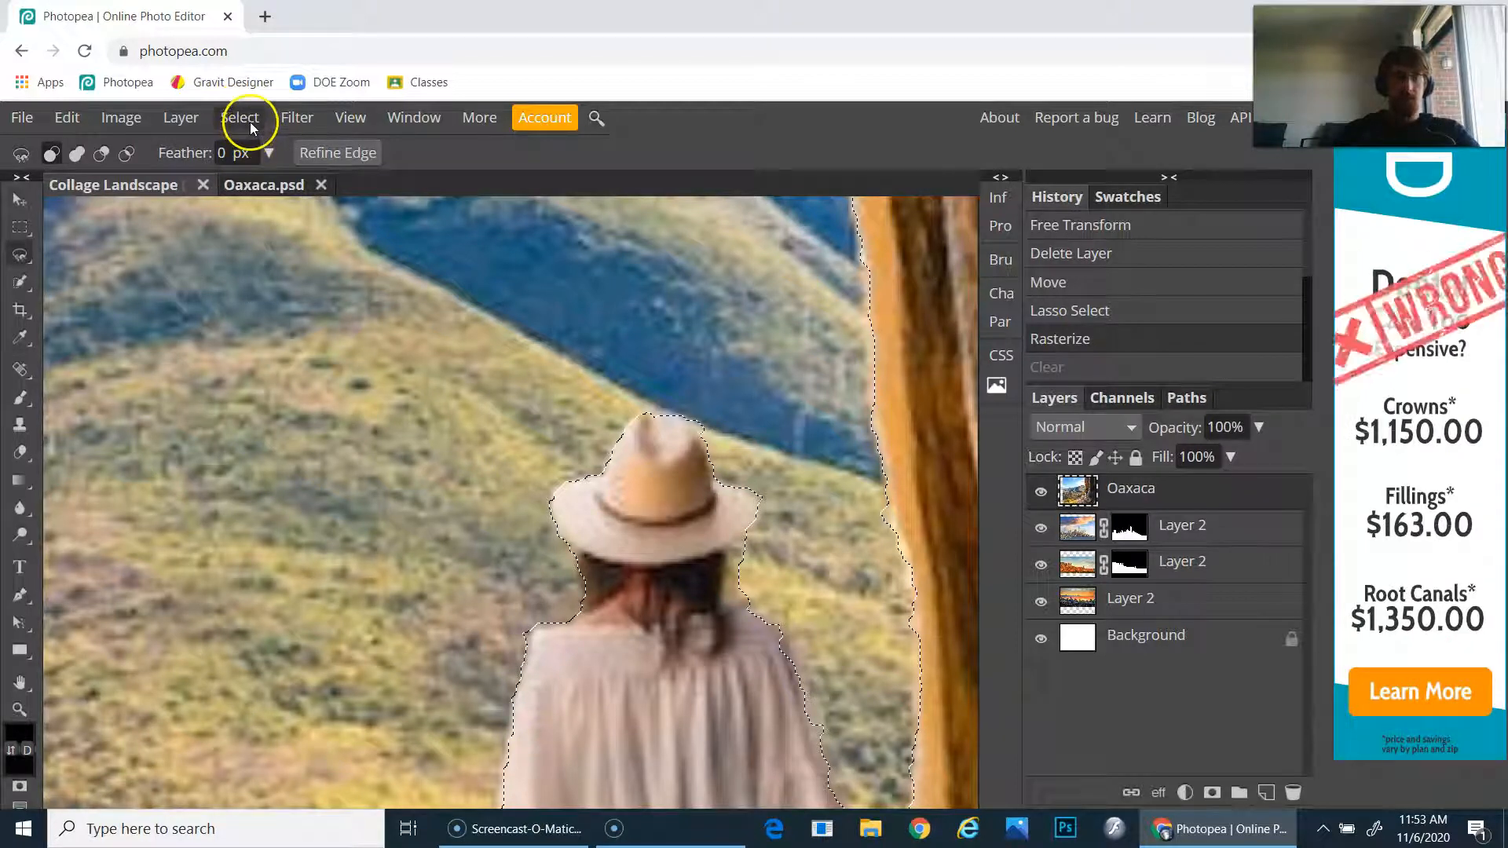
- Smooth the selection by 20 px and clear the sky so the skyline shows behind the rock
left_click(239, 116)
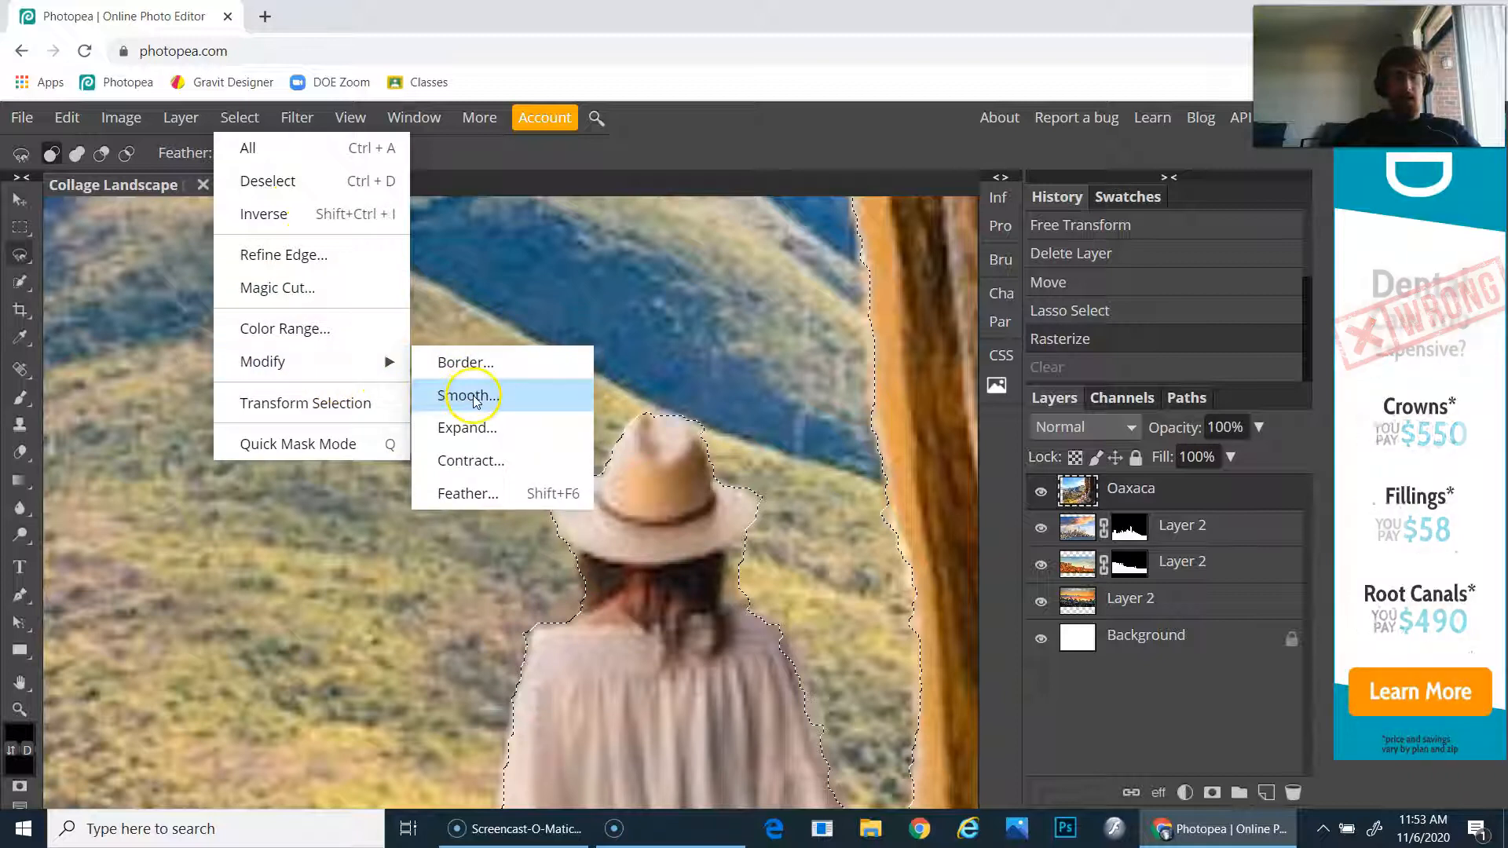
left_click(471, 396)
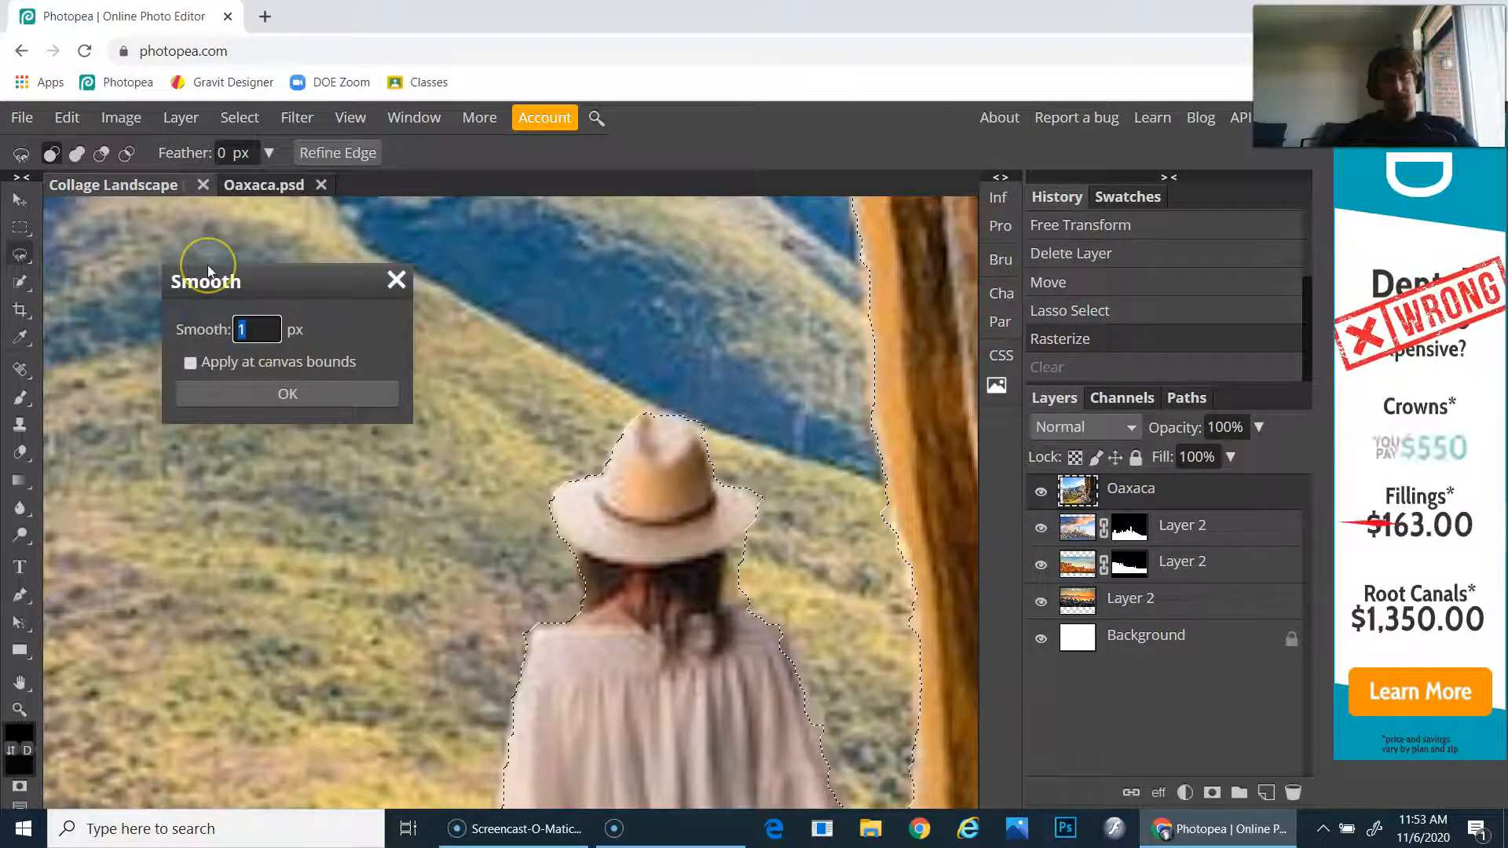
left_click(286, 392)
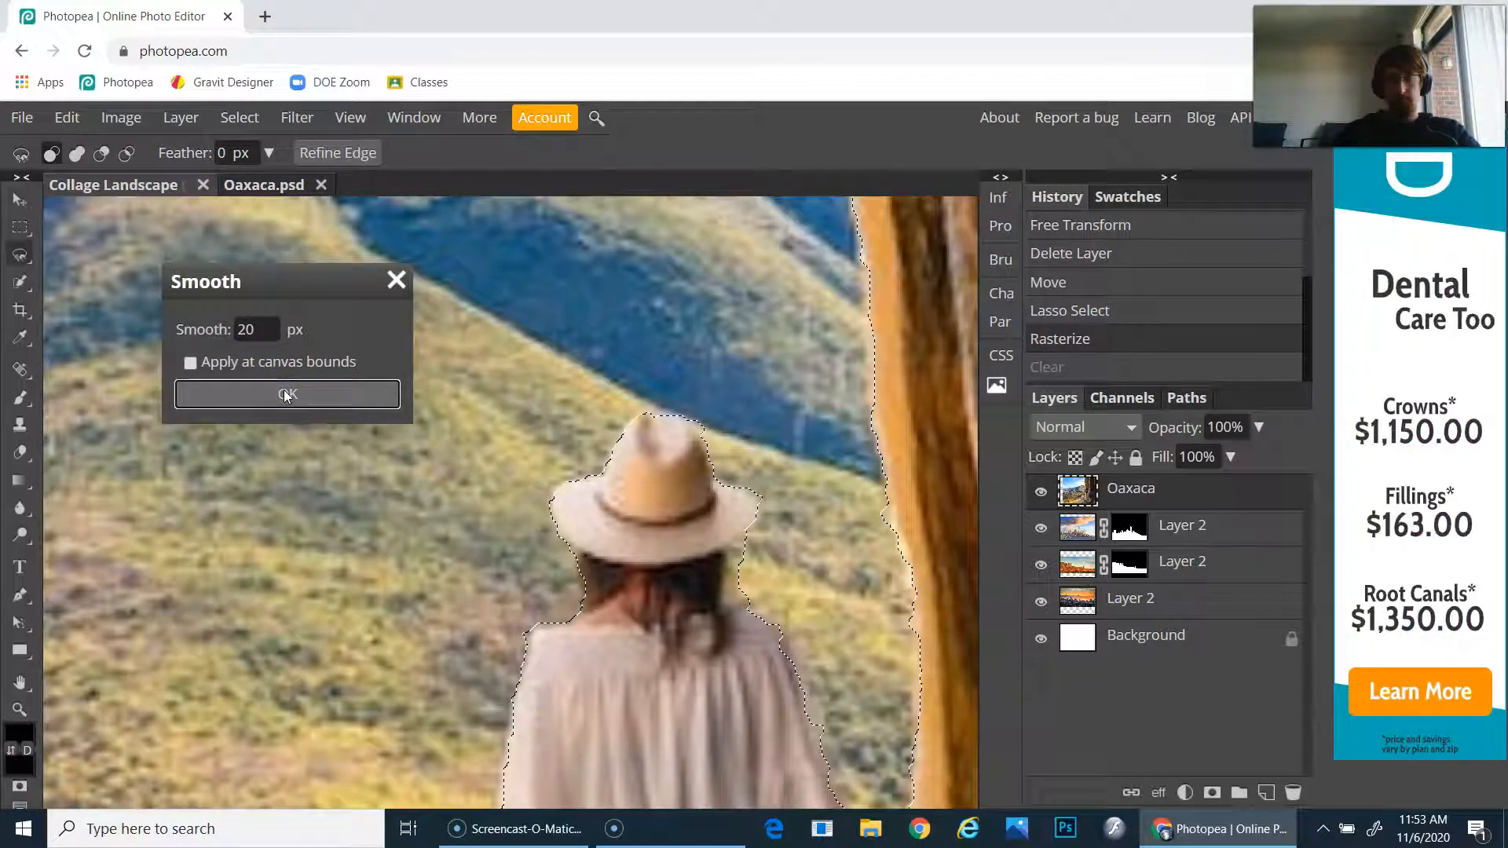
left_click(288, 394)
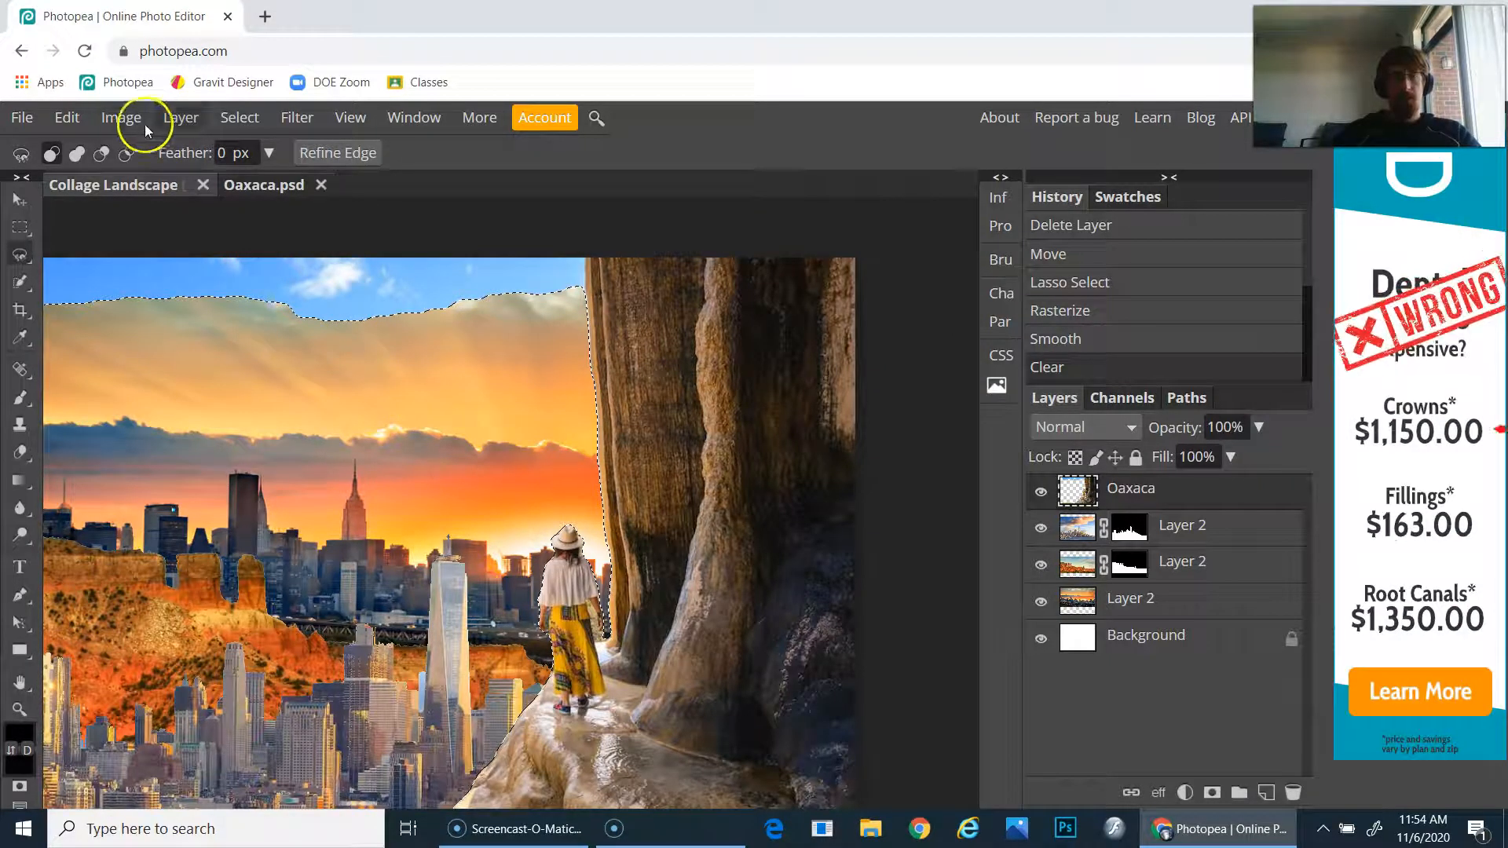
- Drop the selection around the woman and rock via Select > Deselect
left_click(239, 116)
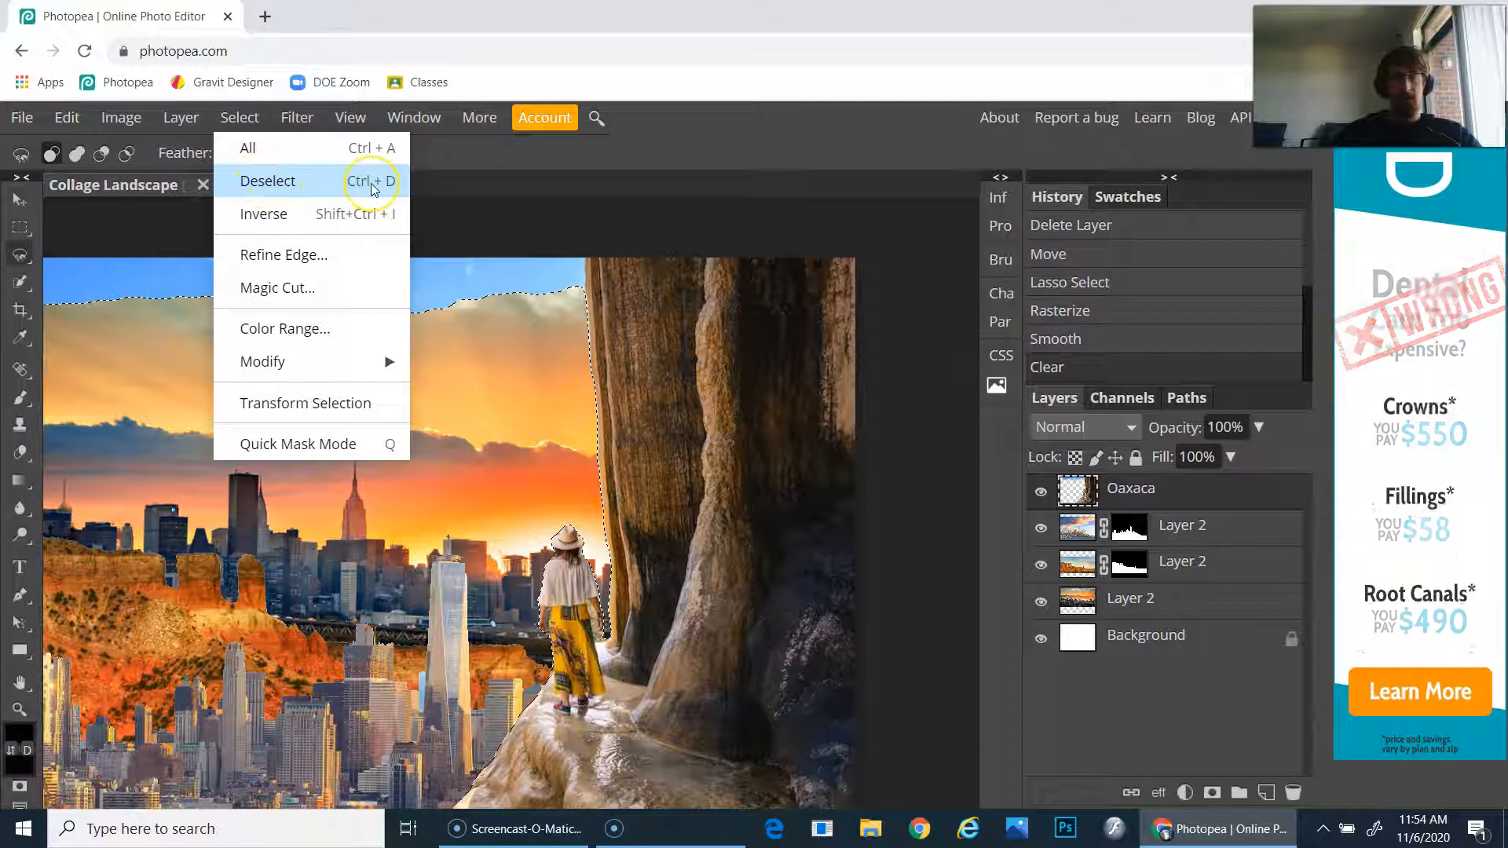
left_click(267, 180)
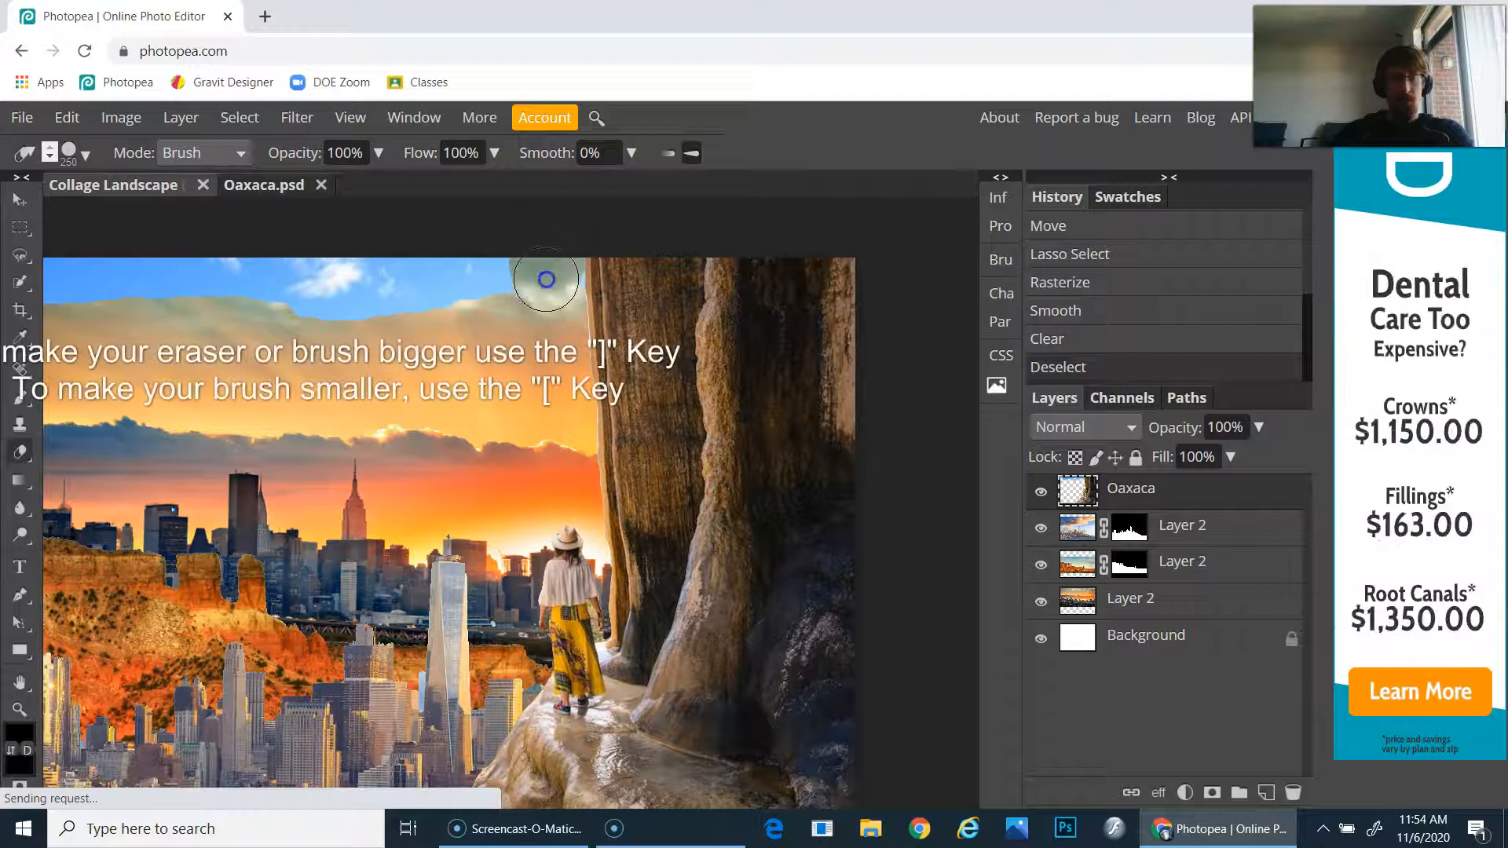
- Erase the leftover blue sky strip along the top edge of the Oaxaca layer
left_click_drag(545, 279, 439, 322)
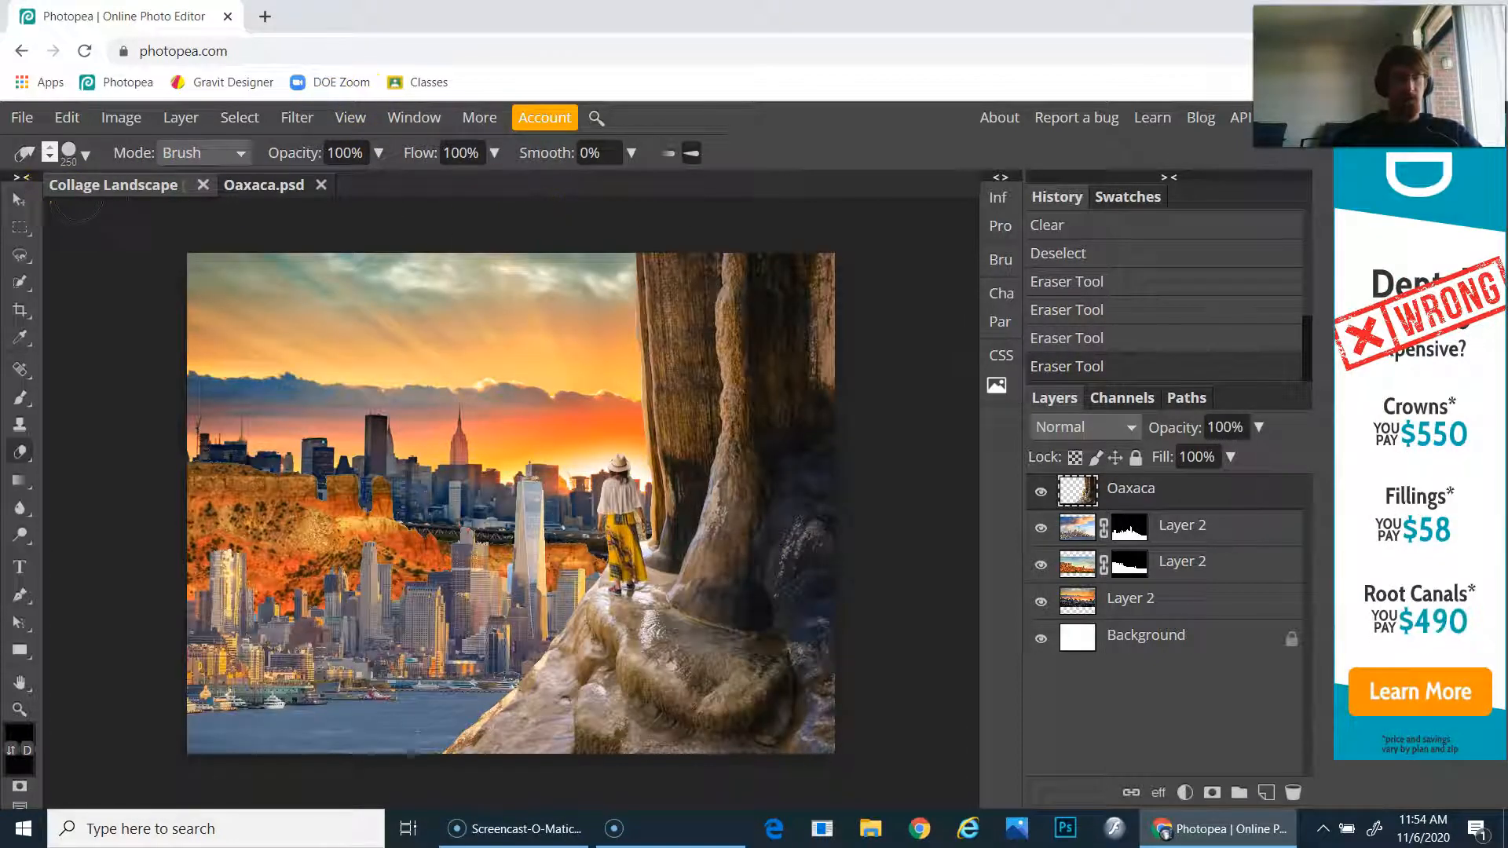
- Move the Oaxaca rock layer farther right, then begin saving the collage as PSD
left_click(18, 201)
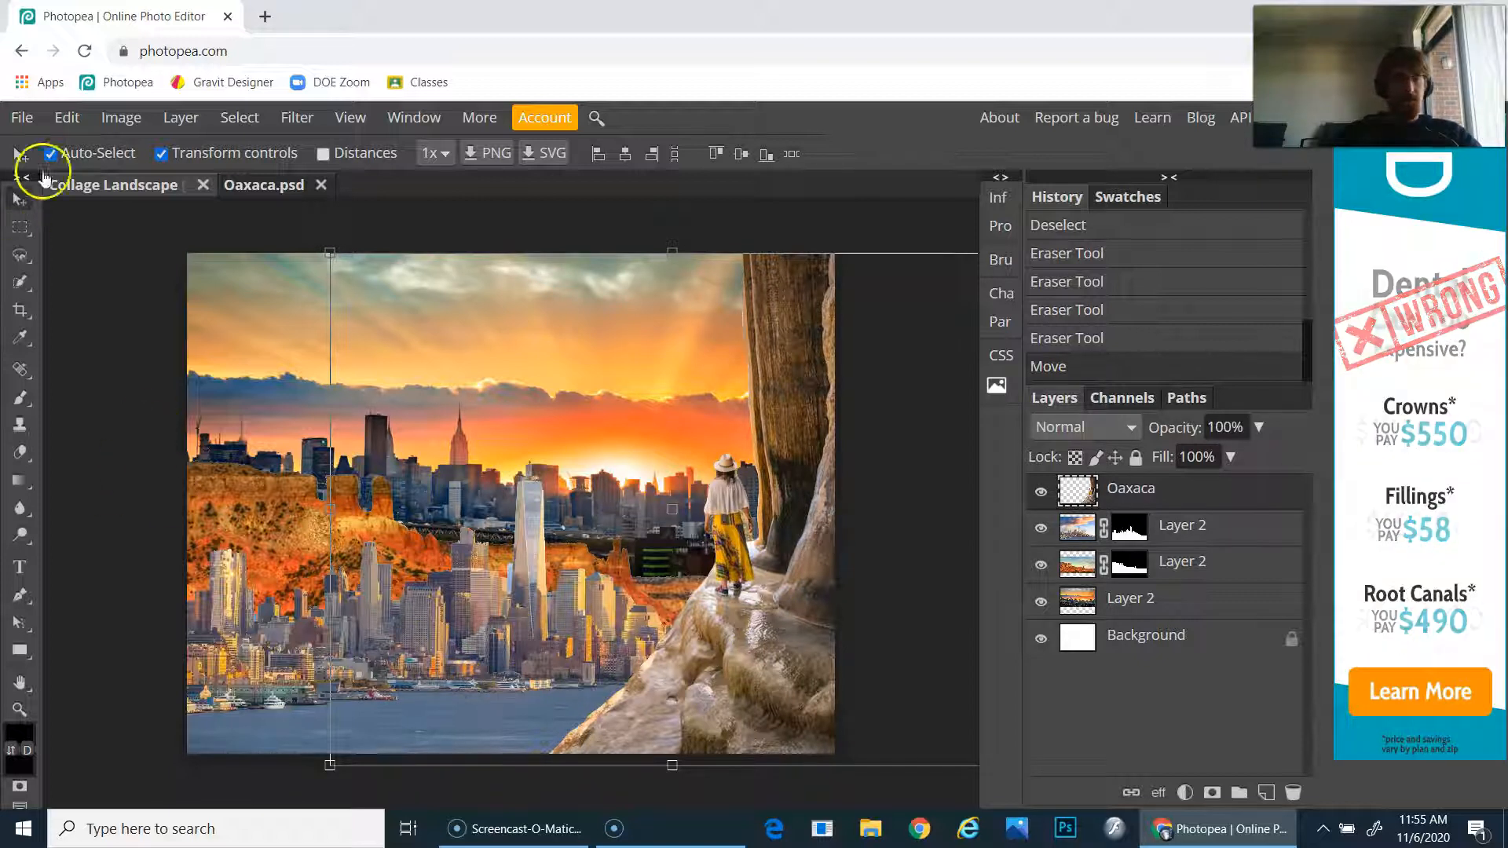
left_click(22, 116)
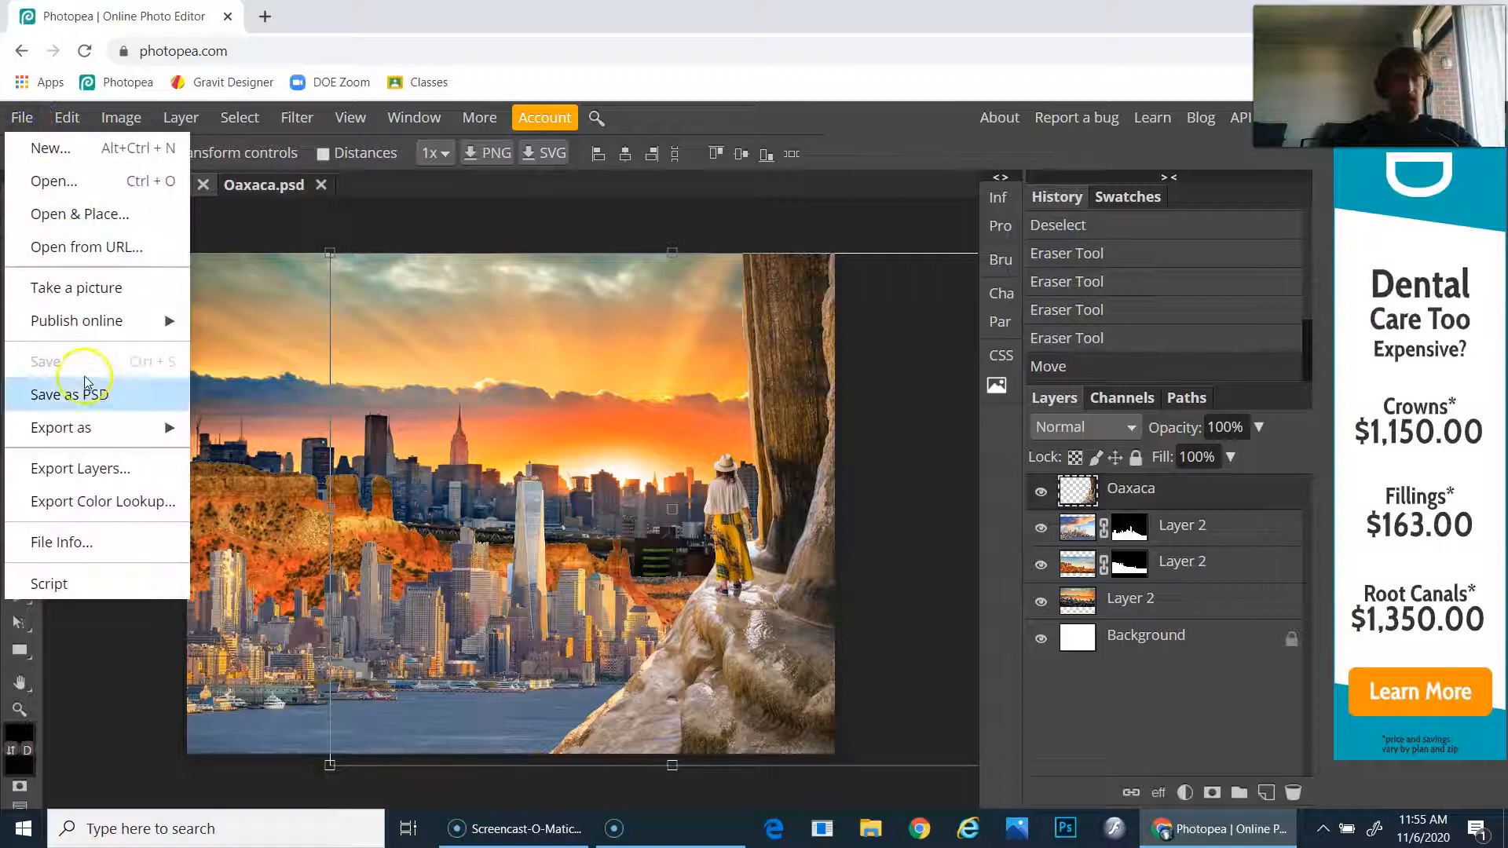